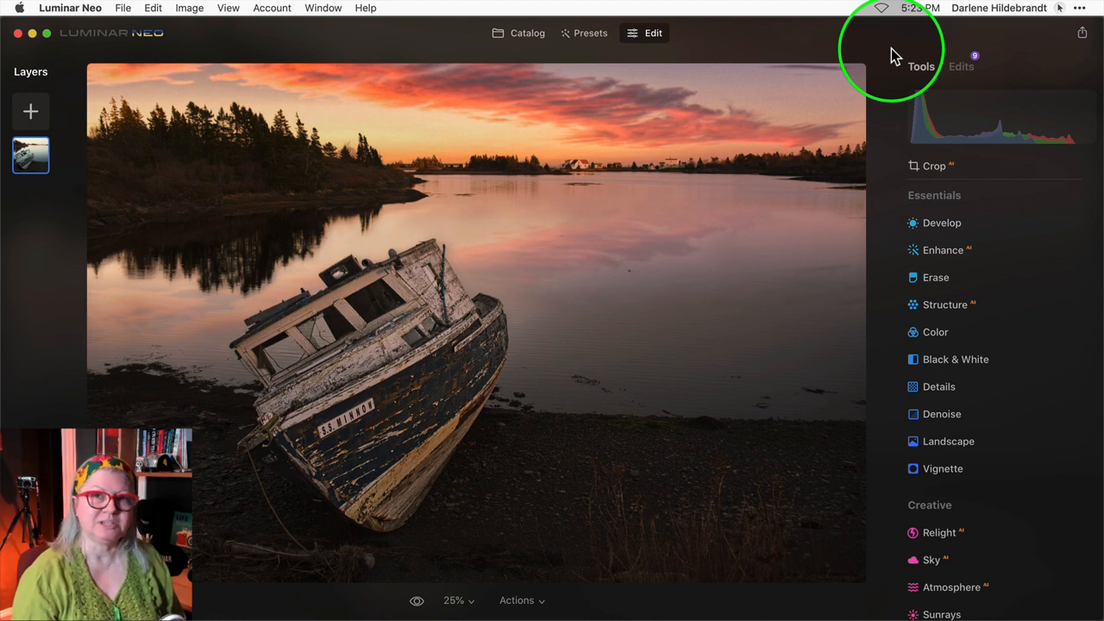
{"action": "mouse_move", "coordinate": [953, 72]}
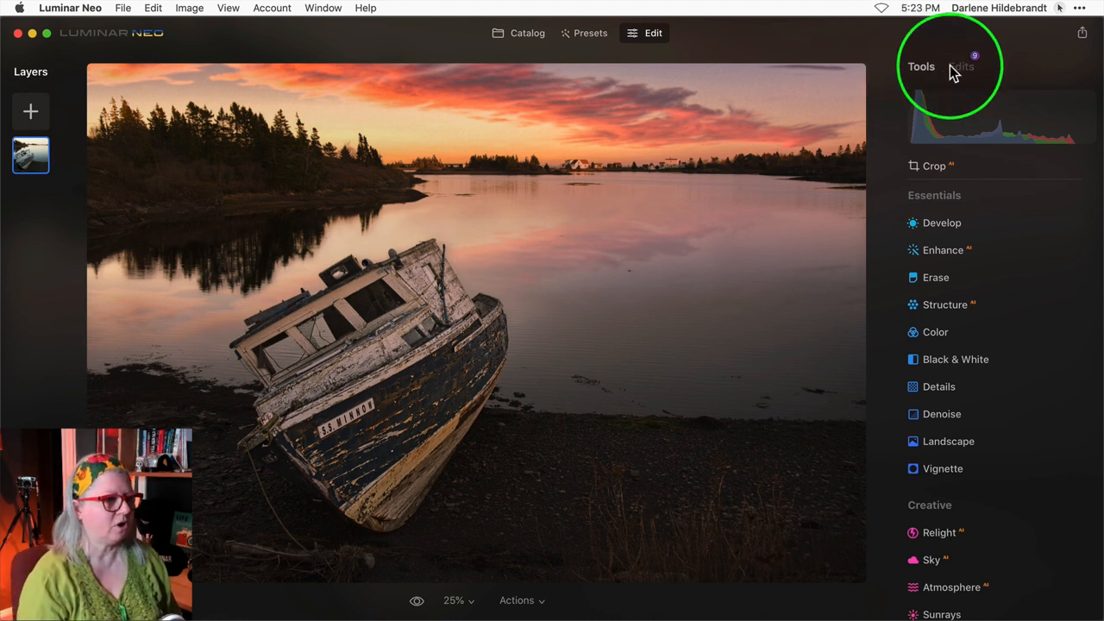
Step: Review the list of edits applied to the boat sunset photo
{"action": "left_click", "coordinate": [961, 66]}
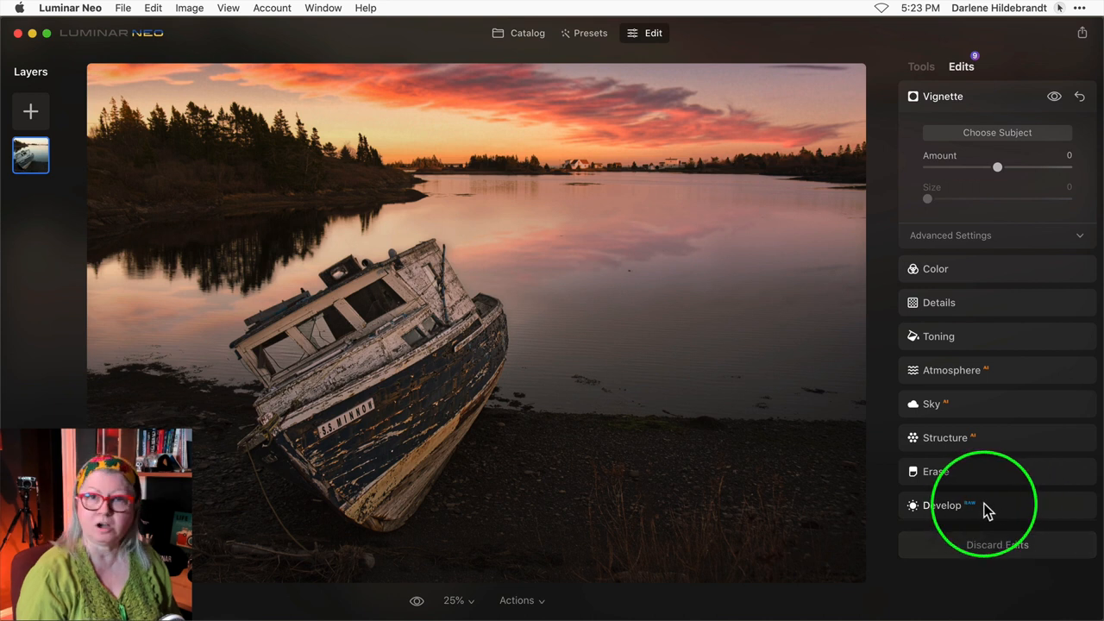
{"action": "mouse_move", "coordinate": [980, 469]}
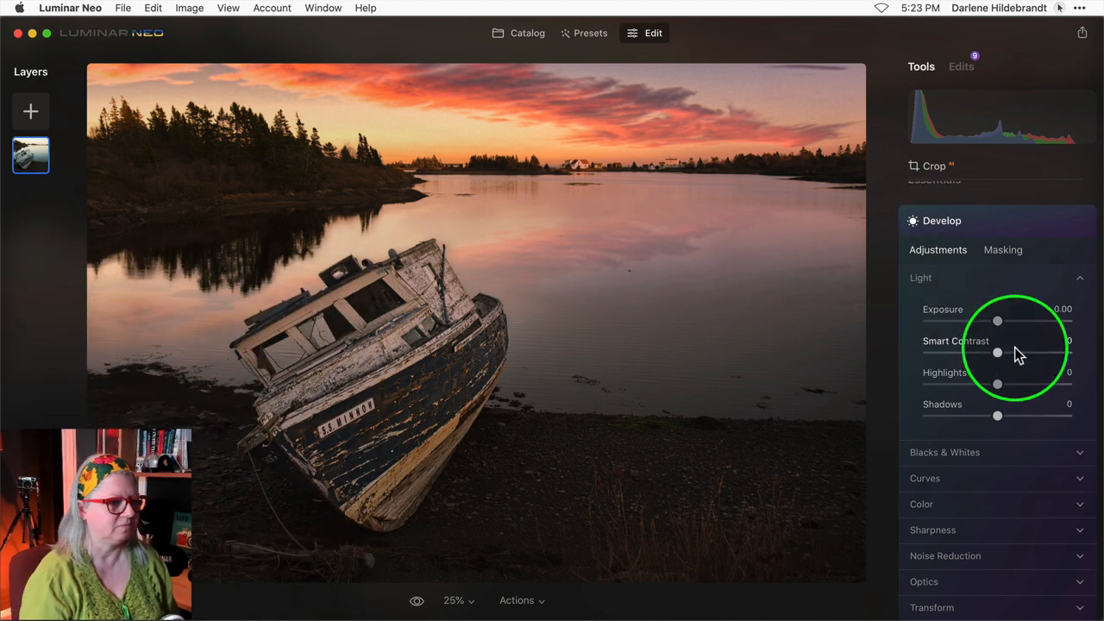
Step: Brighten the photo: Exposure 0.61, Smart Contrast 18, Highlights 9
{"action": "left_click_drag", "start_coordinate": [997, 319], "coordinate": [1007, 319]}
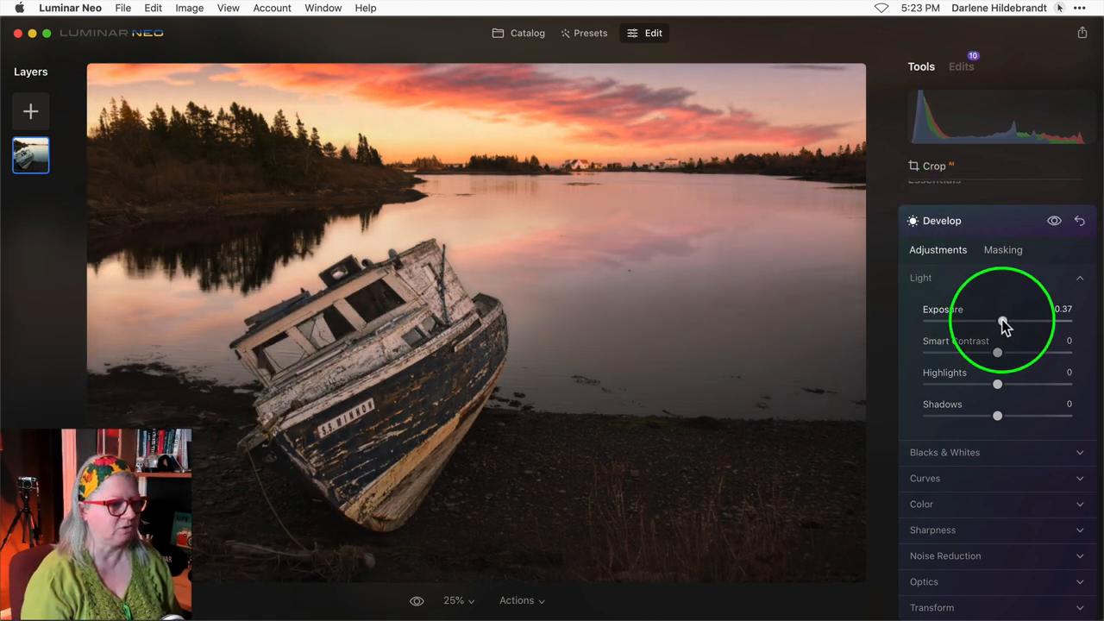
{"action": "left_click_drag", "start_coordinate": [999, 321], "coordinate": [1005, 321]}
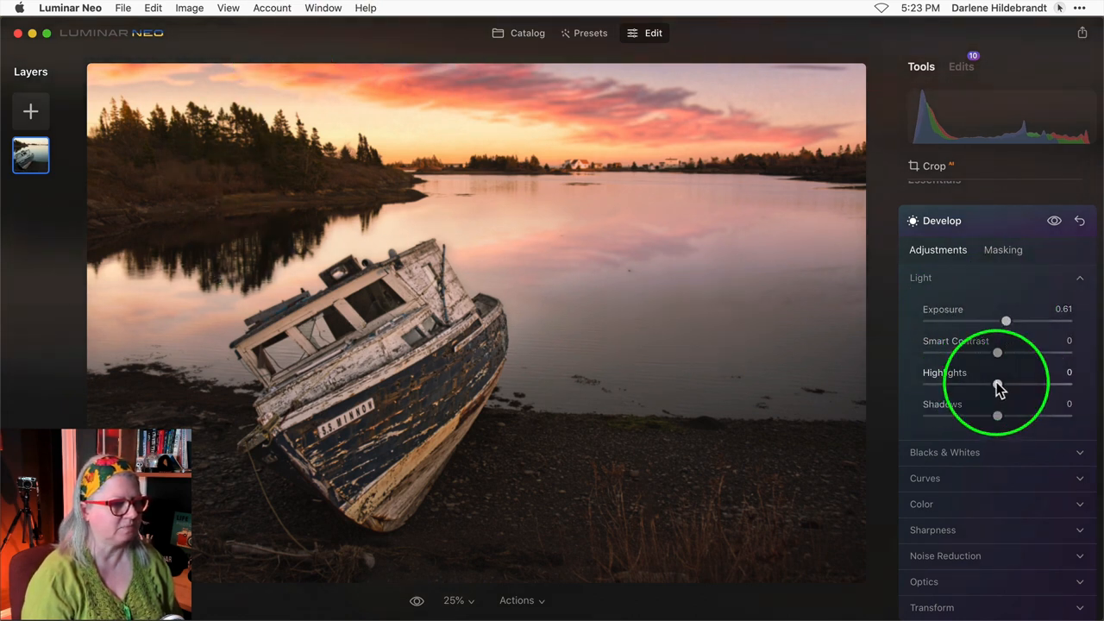
{"action": "left_click_drag", "start_coordinate": [997, 385], "coordinate": [1009, 385]}
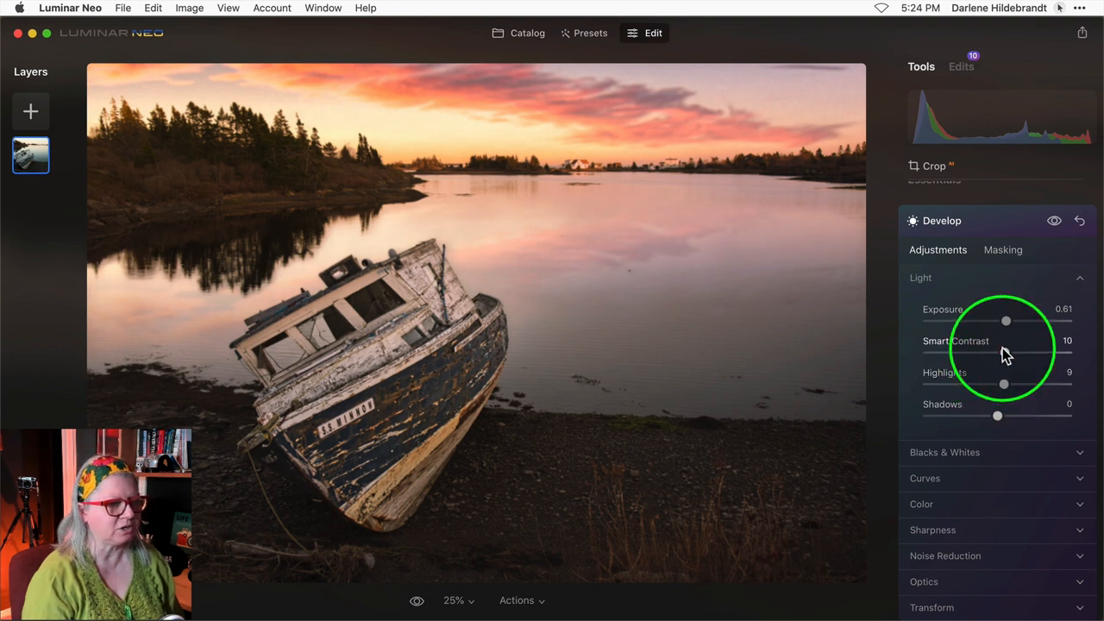
{"action": "left_click_drag", "start_coordinate": [986, 352], "coordinate": [1015, 352]}
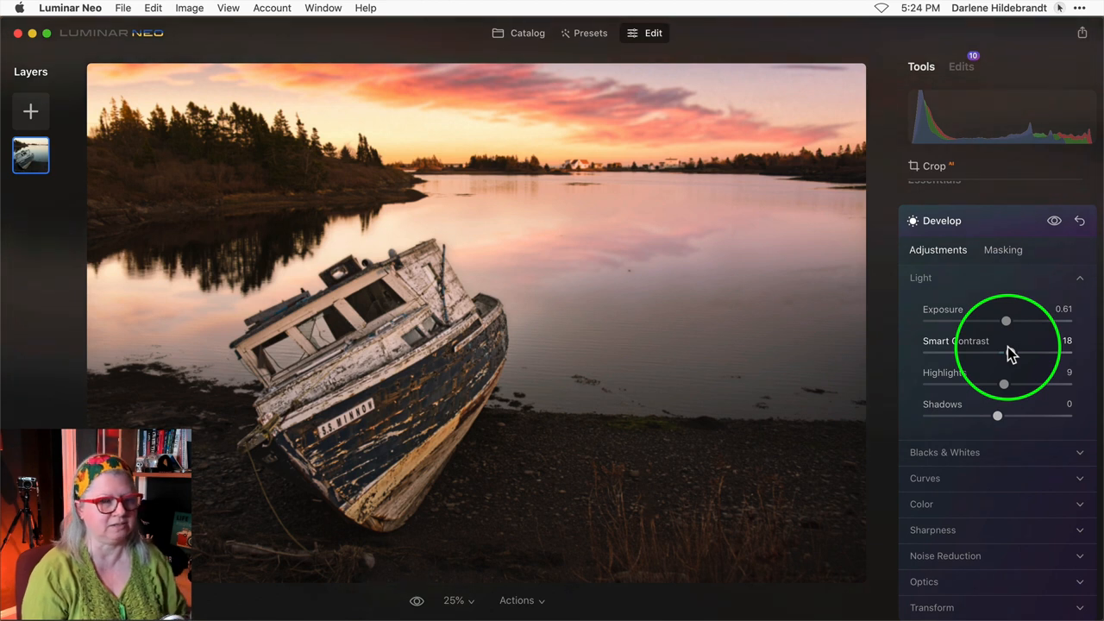
Step: Warm the Develop white balance with Temperature 5 and a slight tint shift
{"action": "scroll", "scroll_direction": "down", "scroll_amount": 3}
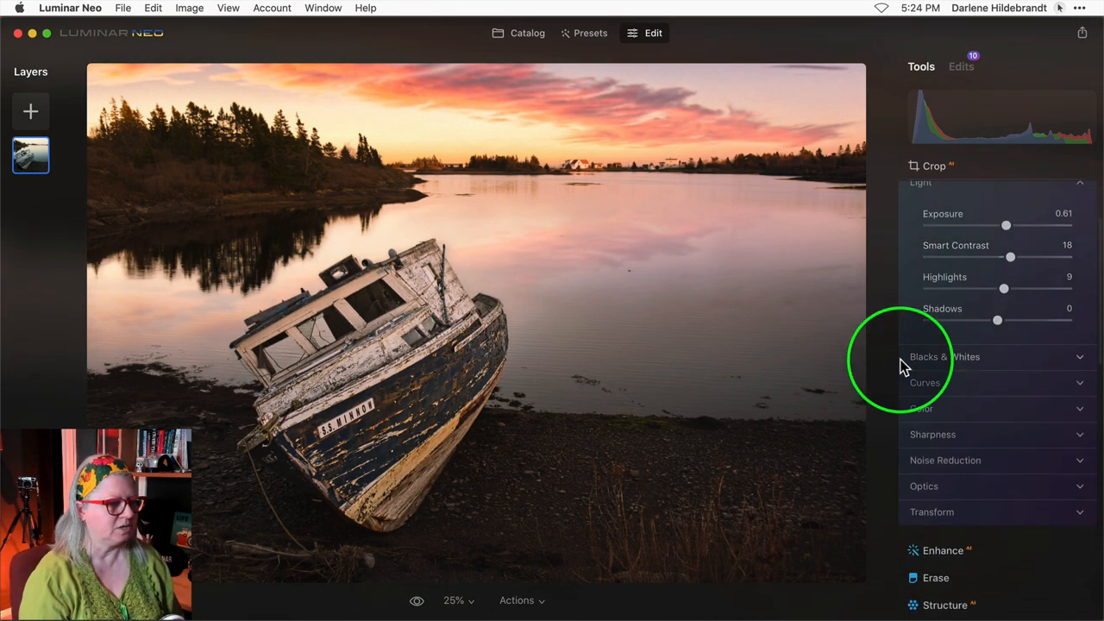
{"action": "left_click", "coordinate": [921, 407]}
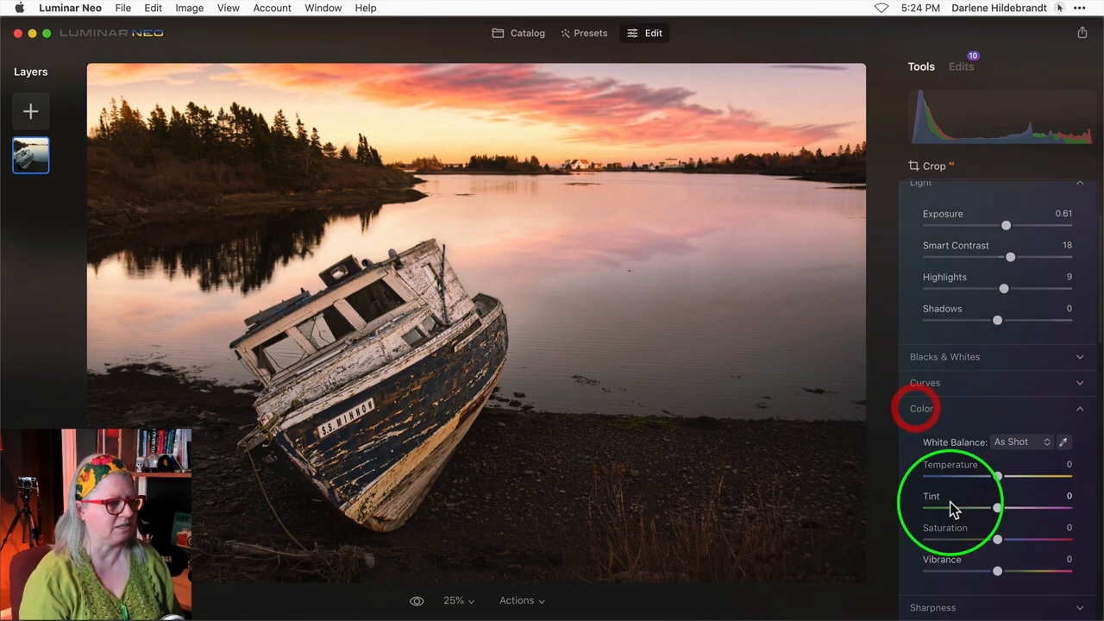
{"action": "scroll", "scroll_direction": "down", "scroll_amount": 3}
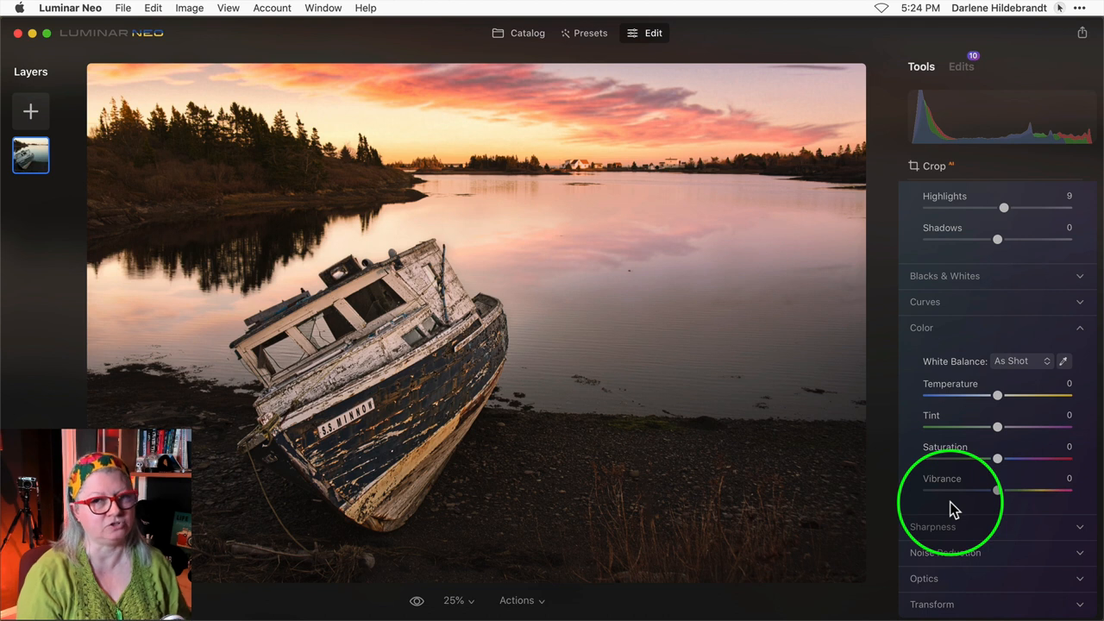
{"action": "mouse_move", "coordinate": [602, 381]}
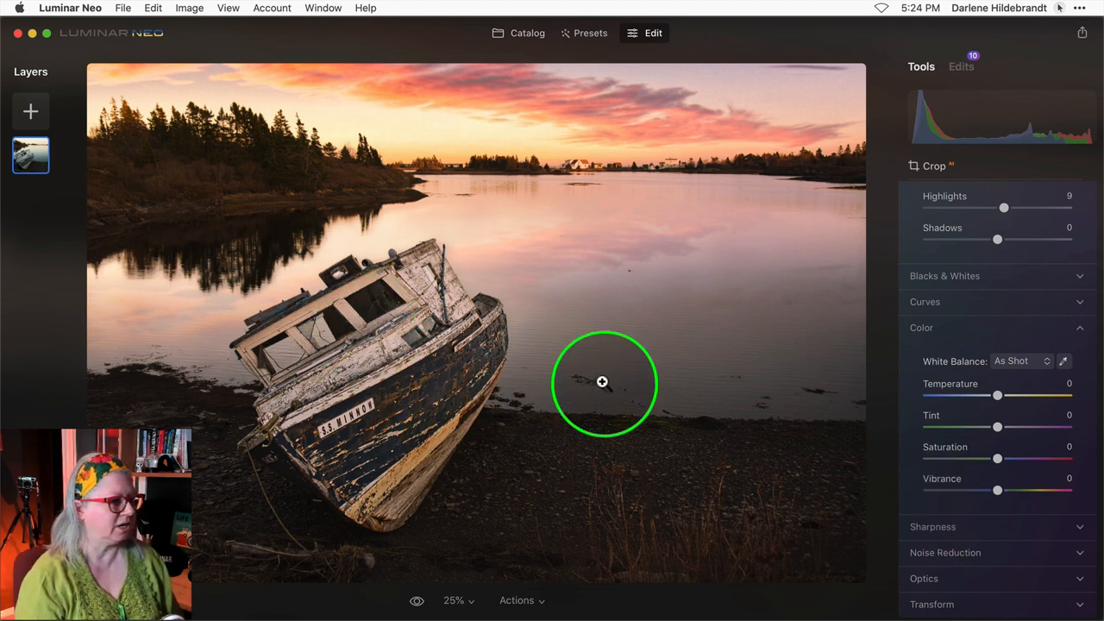
{"action": "mouse_move", "coordinate": [997, 397]}
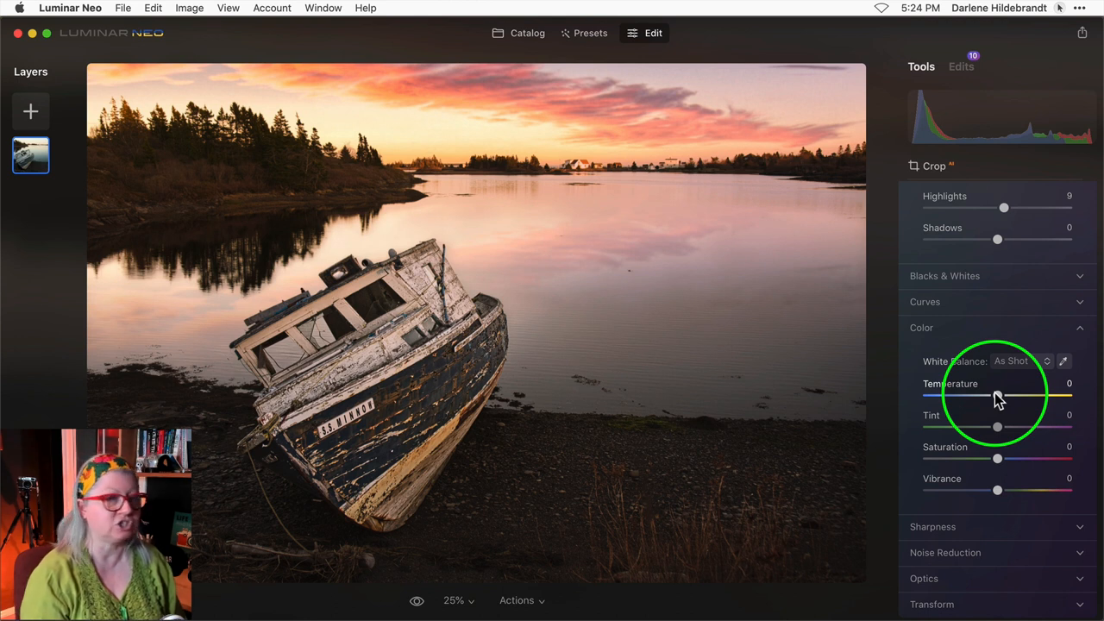
{"action": "left_click_drag", "start_coordinate": [987, 395], "coordinate": [1000, 395]}
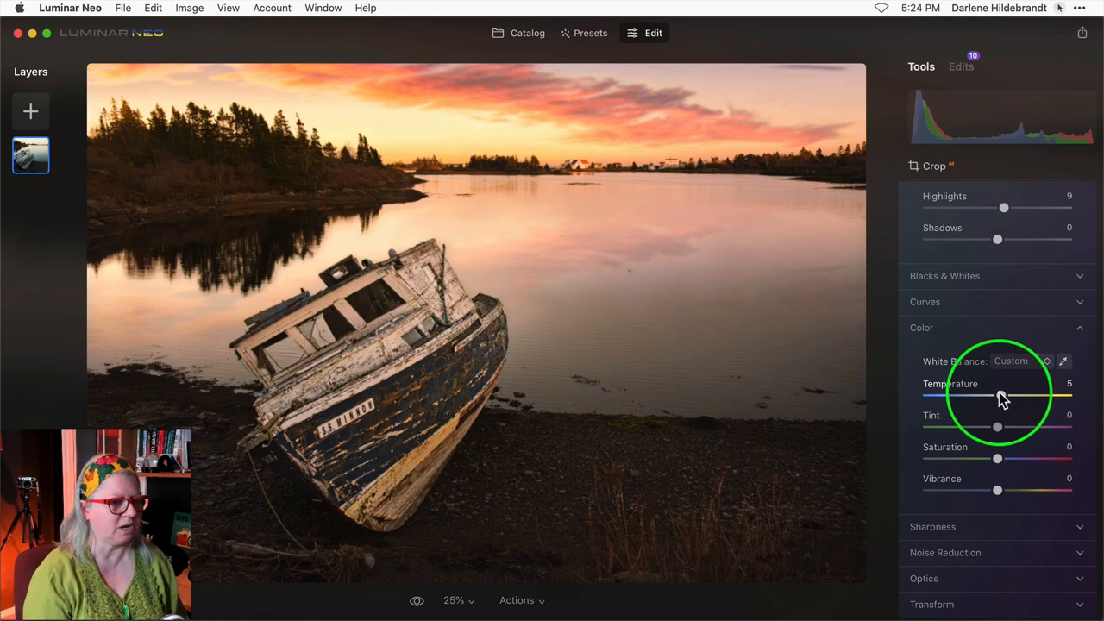
{"action": "left_click_drag", "start_coordinate": [997, 428], "coordinate": [1001, 428]}
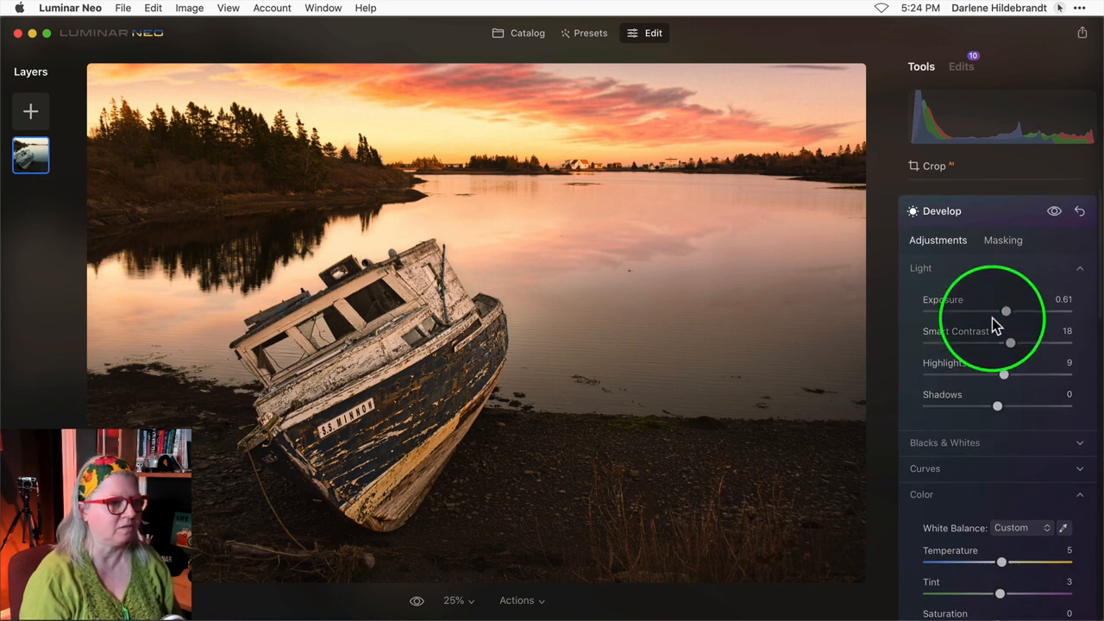
{"action": "mouse_move", "coordinate": [1003, 240]}
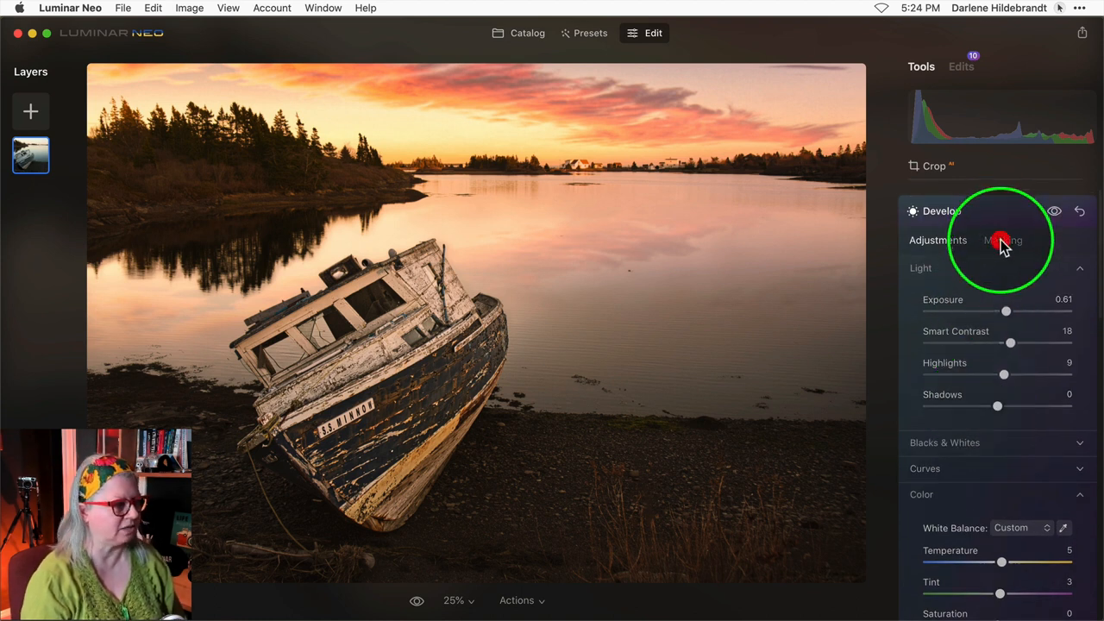
Step: Mask the Develop adjustment with a radial gradient stretched and tilted along the boat
{"action": "left_click", "coordinate": [1002, 238]}
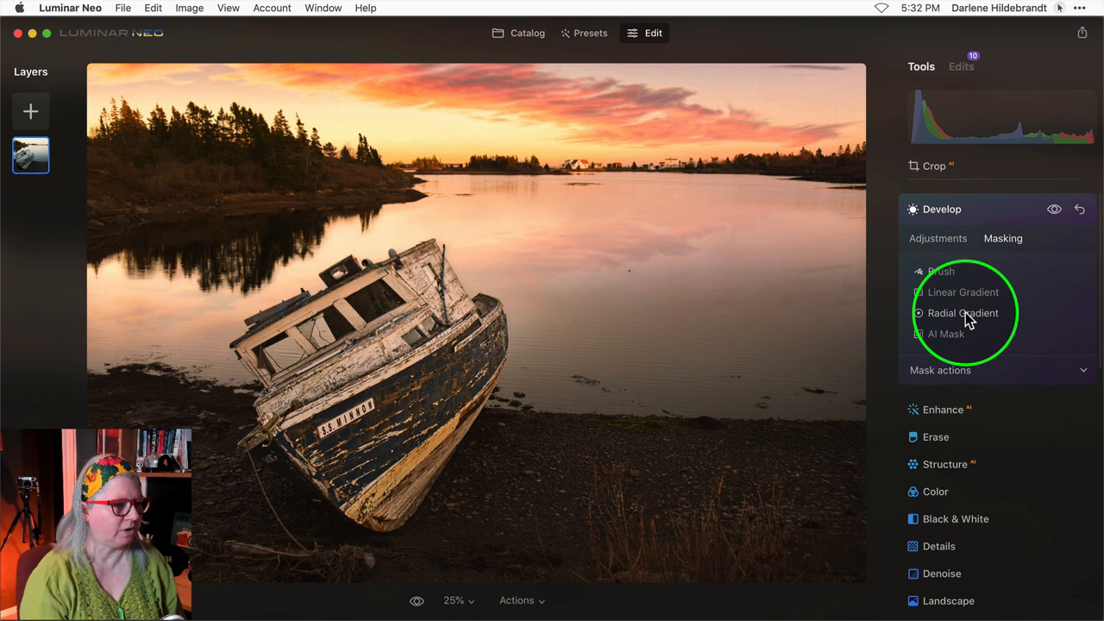
{"action": "left_click", "coordinate": [963, 314]}
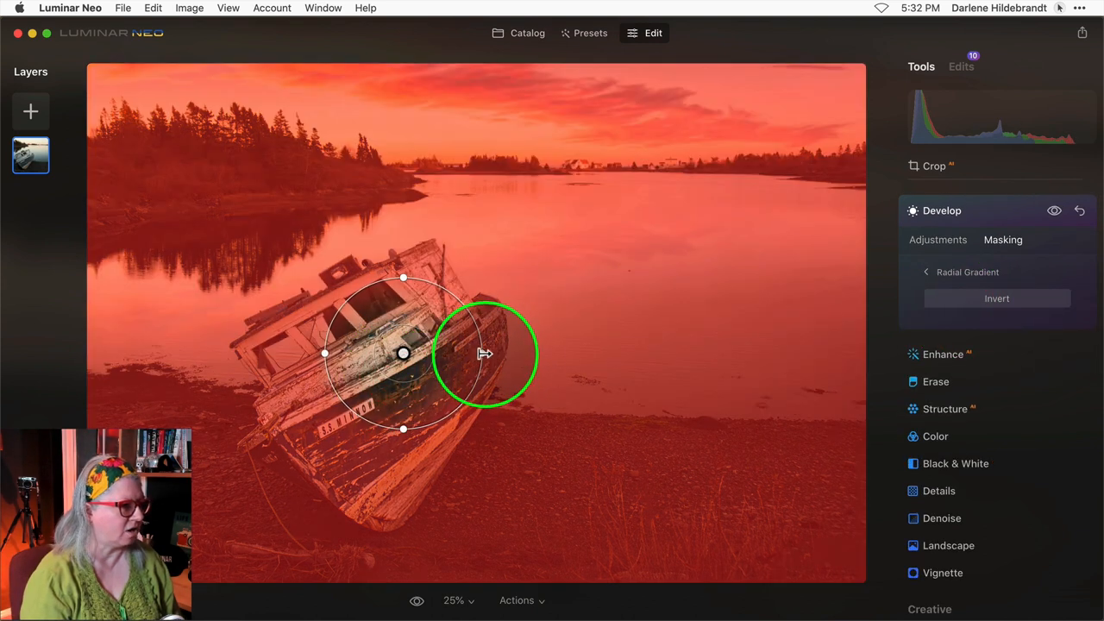
{"action": "left_click_drag", "start_coordinate": [487, 354], "coordinate": [514, 314]}
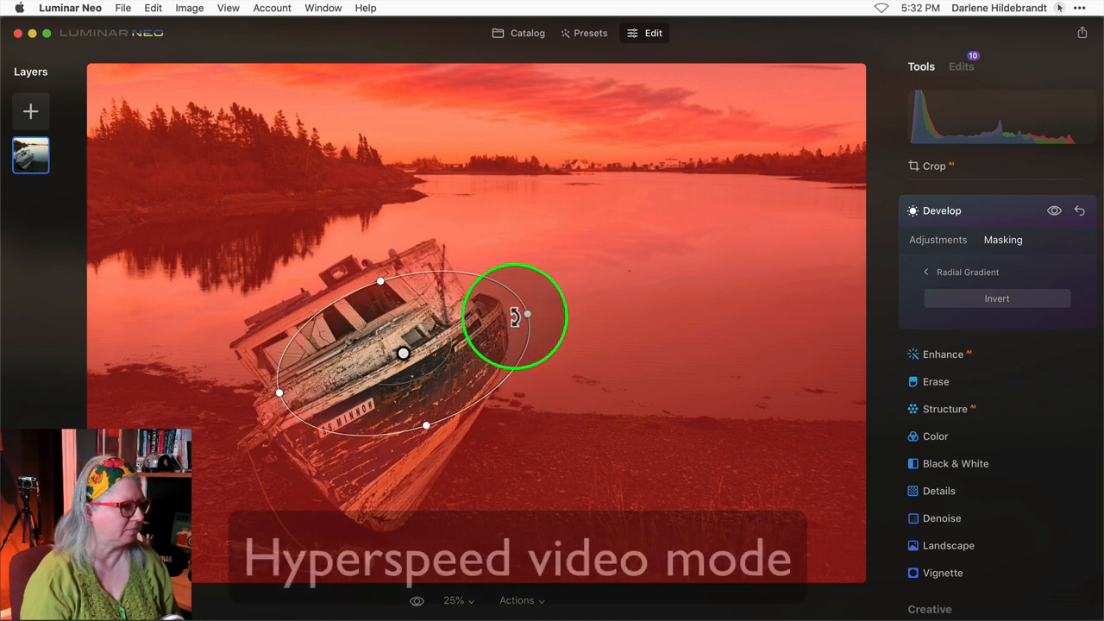
{"action": "left_click_drag", "start_coordinate": [514, 314], "coordinate": [456, 400]}
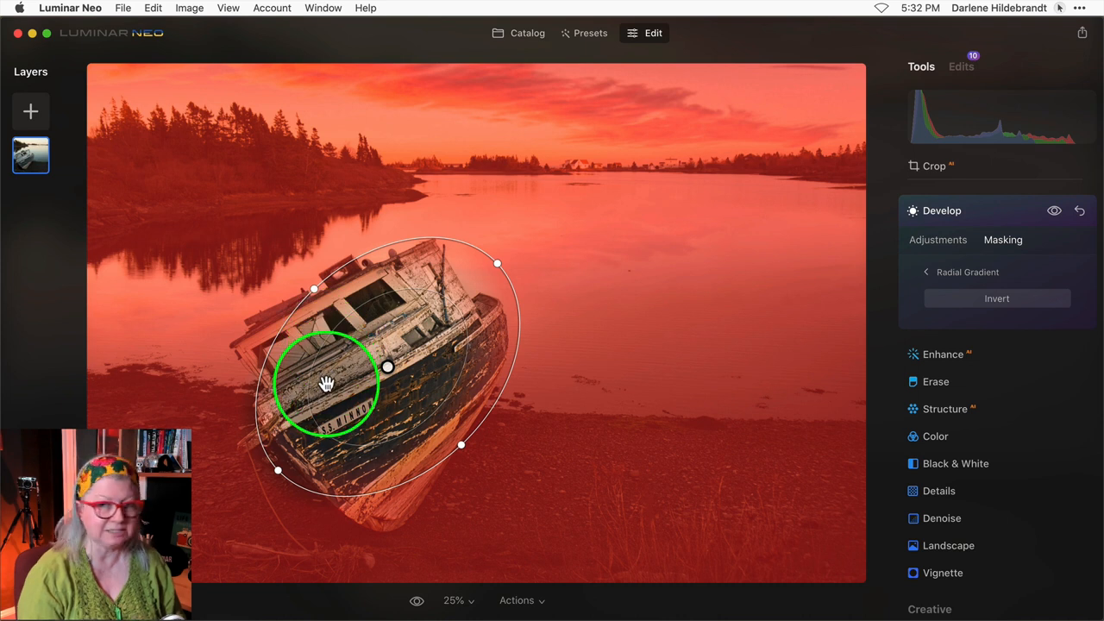
{"action": "mouse_move", "coordinate": [735, 292]}
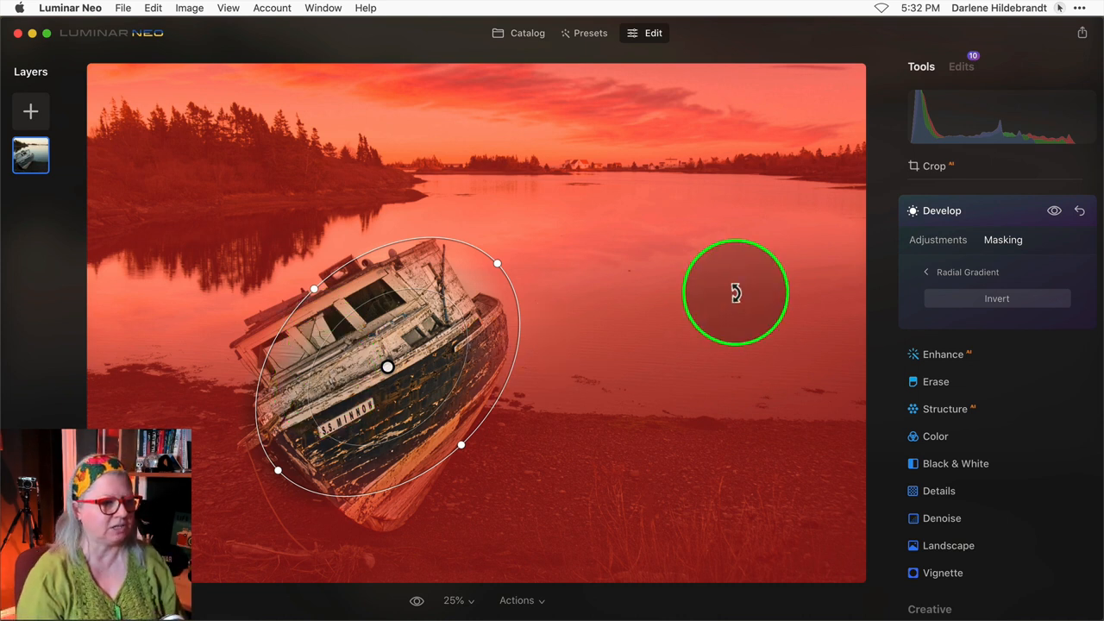
{"action": "left_click", "coordinate": [998, 298]}
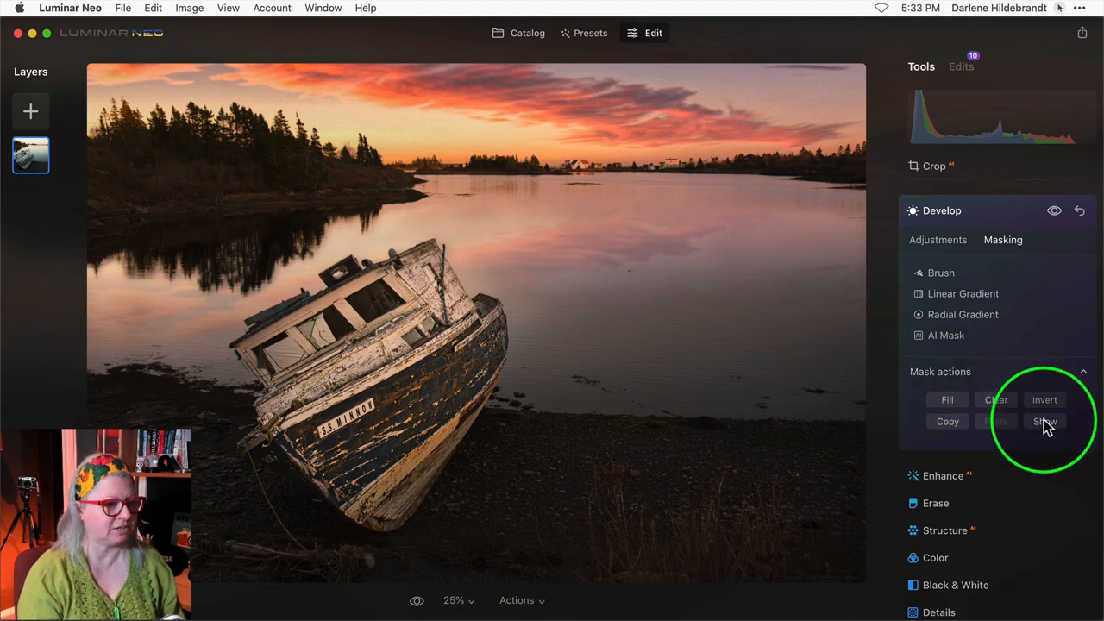
Step: Check the mask overlay, then start a mask brush with strength lowered to 10
{"action": "left_click", "coordinate": [1045, 421]}
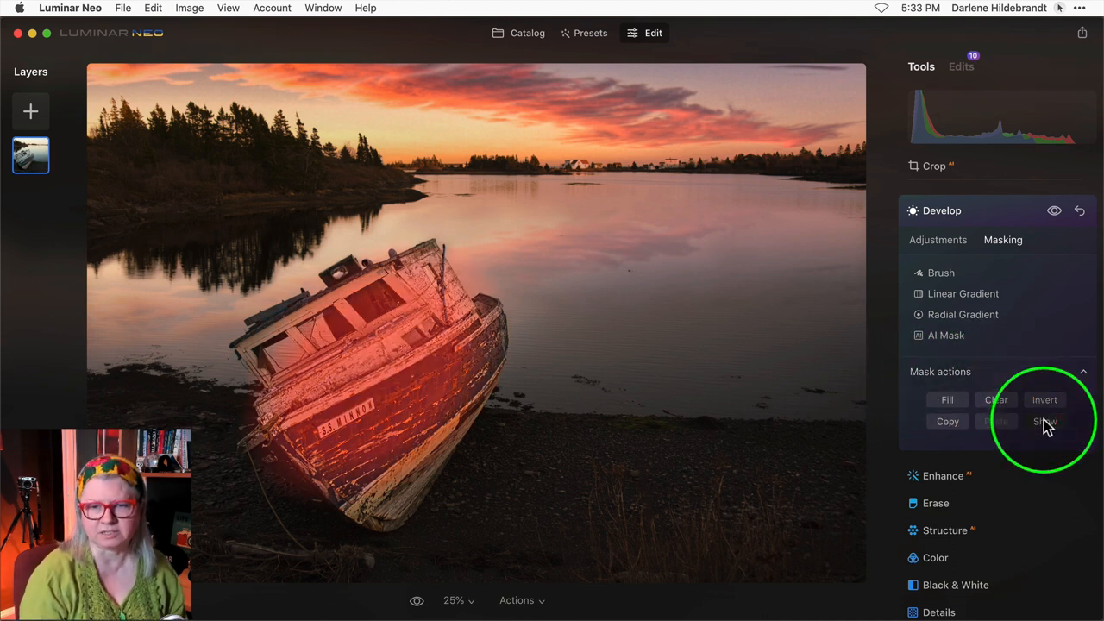
{"action": "left_click", "coordinate": [1045, 421]}
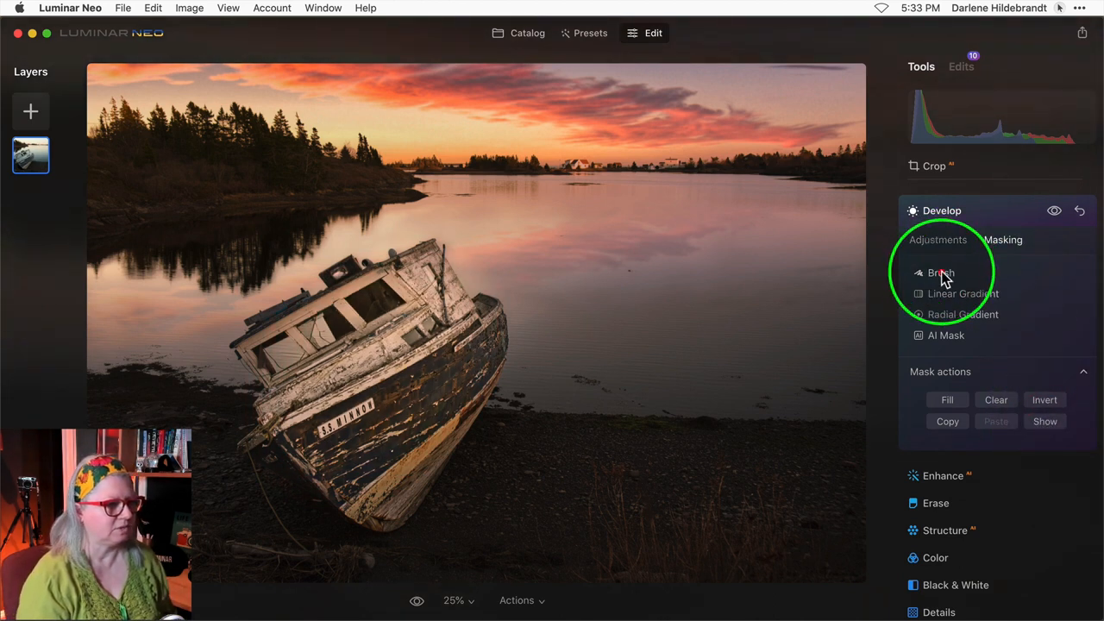
{"action": "left_click", "coordinate": [942, 272]}
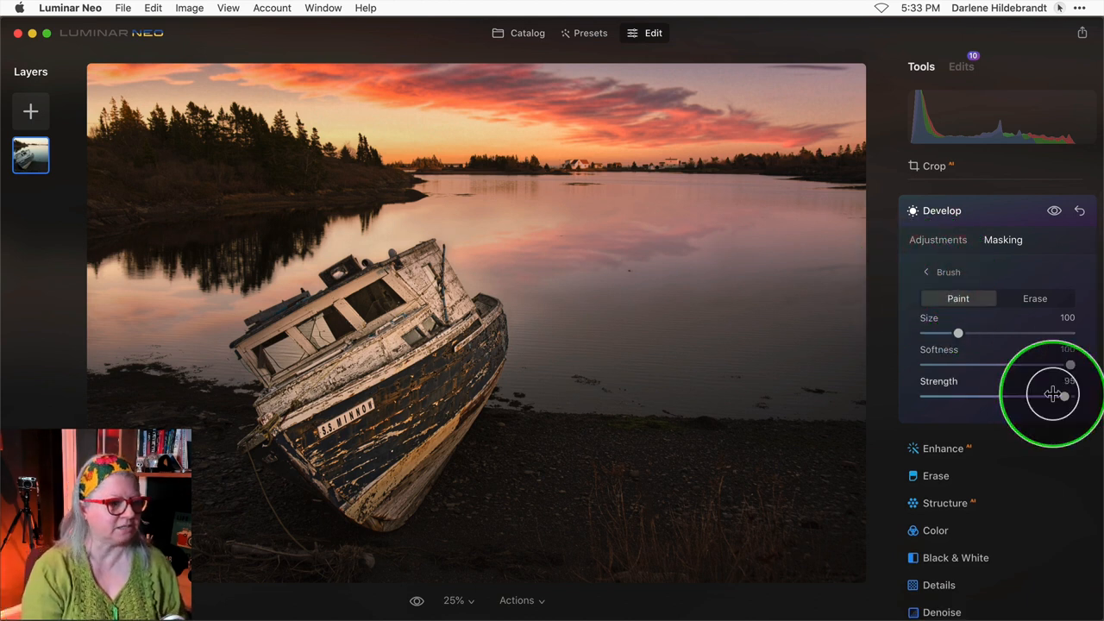
{"action": "left_click_drag", "start_coordinate": [1052, 395], "coordinate": [940, 395]}
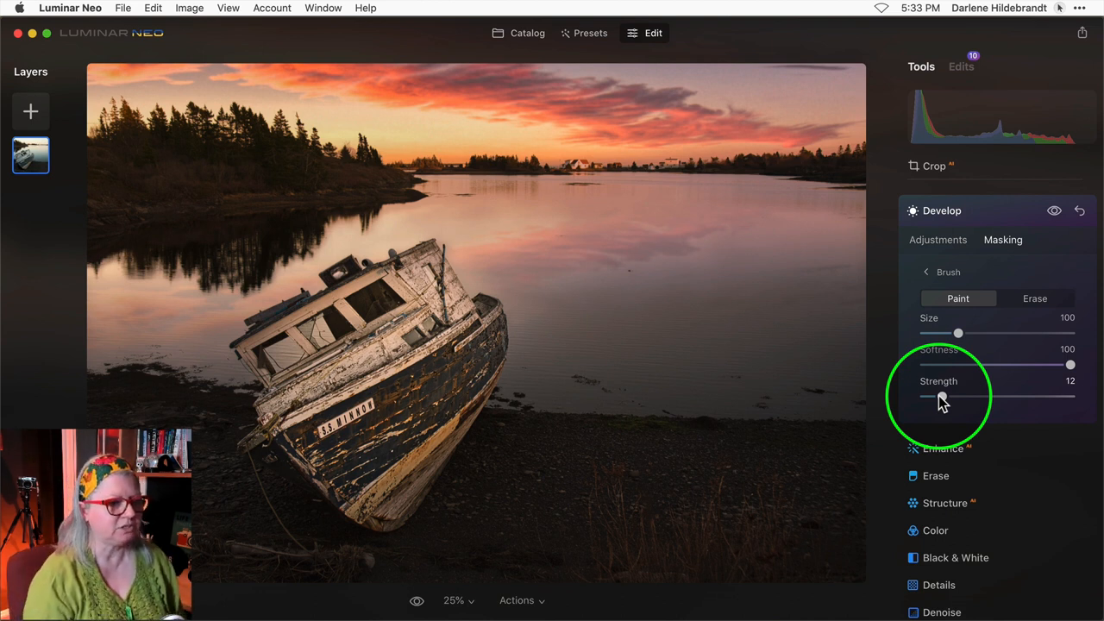
{"action": "left_click_drag", "start_coordinate": [942, 397], "coordinate": [935, 393]}
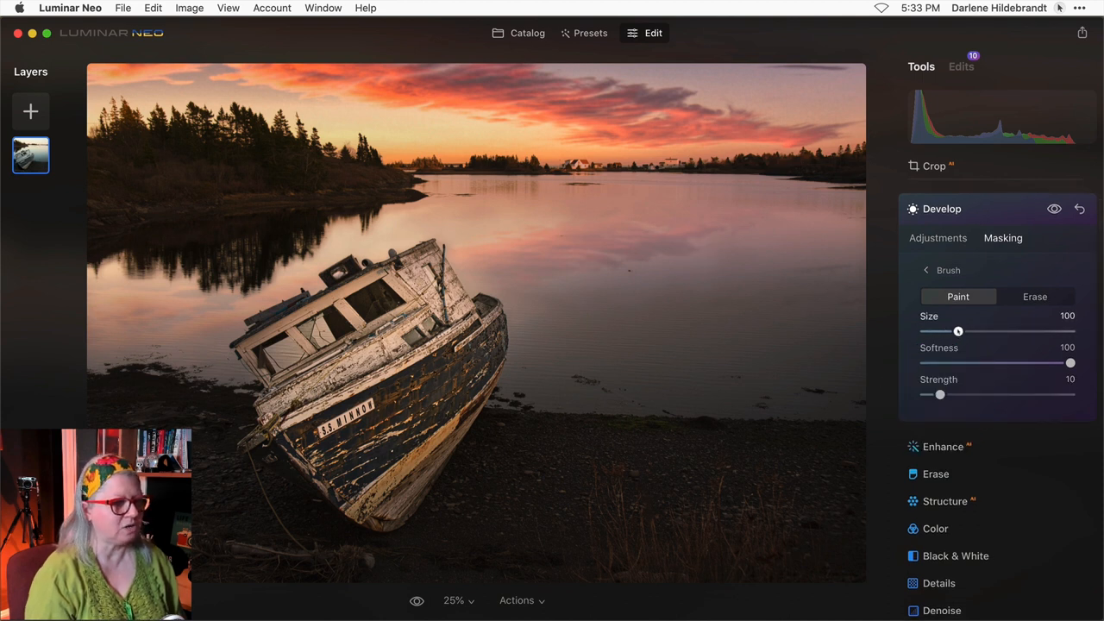
Step: Reduce the mask brush to size 54 and softness 55
{"action": "left_click_drag", "start_coordinate": [958, 331], "coordinate": [953, 332]}
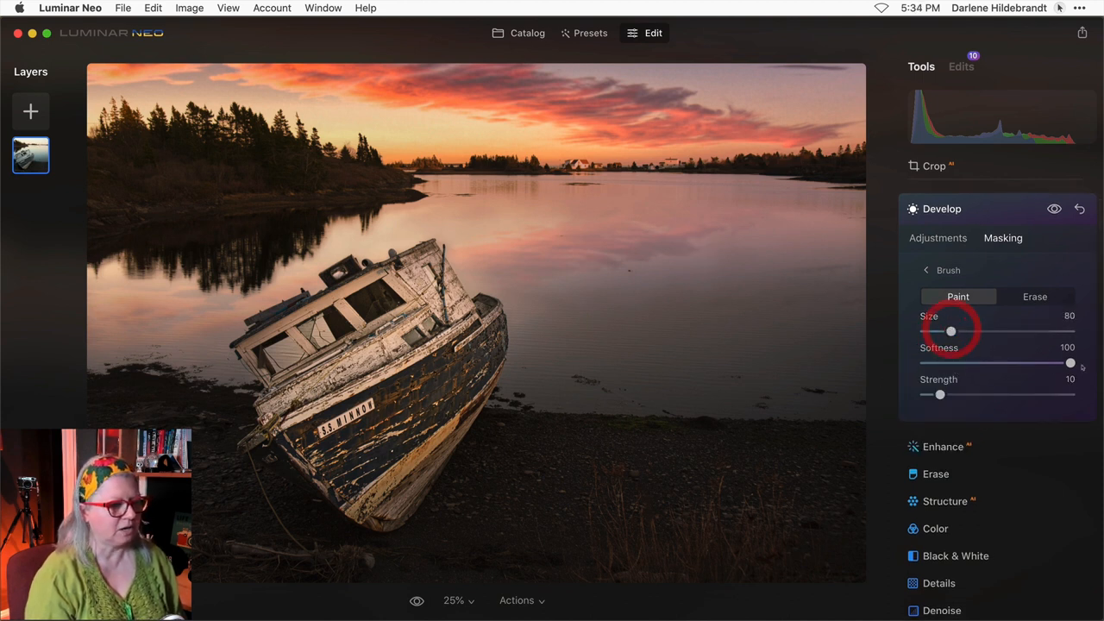
{"action": "left_click_drag", "start_coordinate": [1070, 362], "coordinate": [1008, 362]}
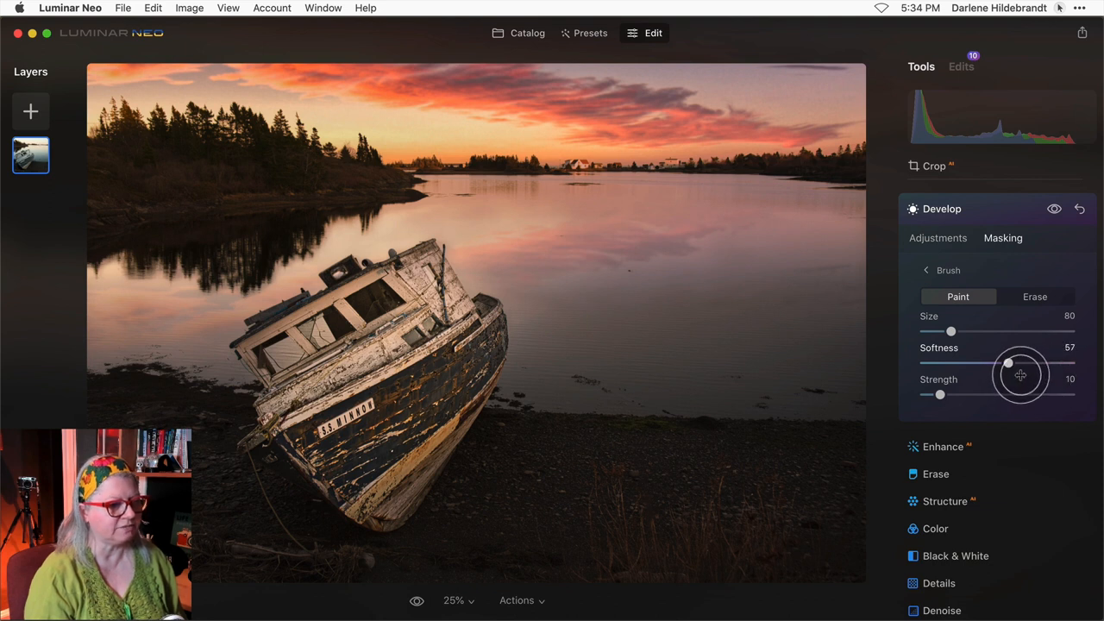
{"action": "left_click_drag", "start_coordinate": [1008, 362], "coordinate": [1004, 361]}
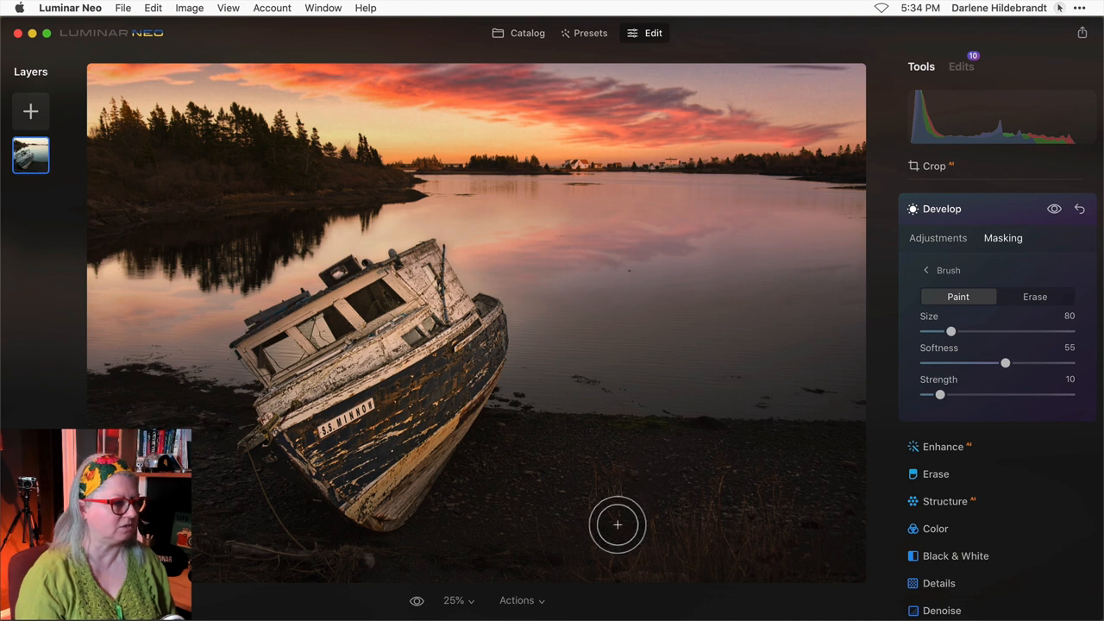
{"action": "left_click_drag", "start_coordinate": [952, 331], "coordinate": [946, 331]}
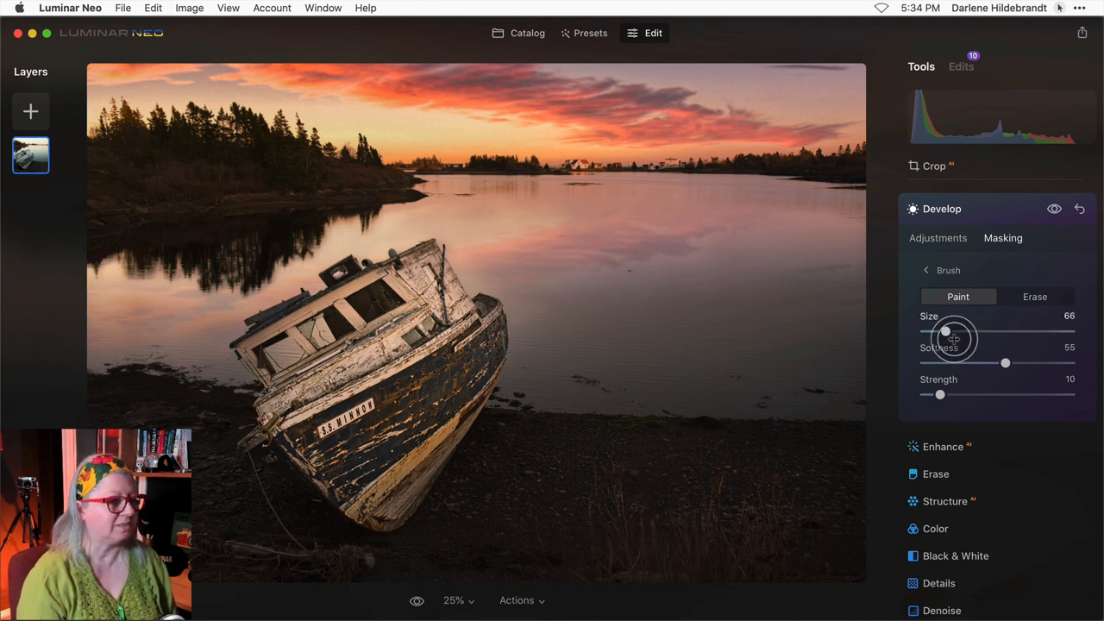
{"action": "left_click_drag", "start_coordinate": [945, 332], "coordinate": [941, 331]}
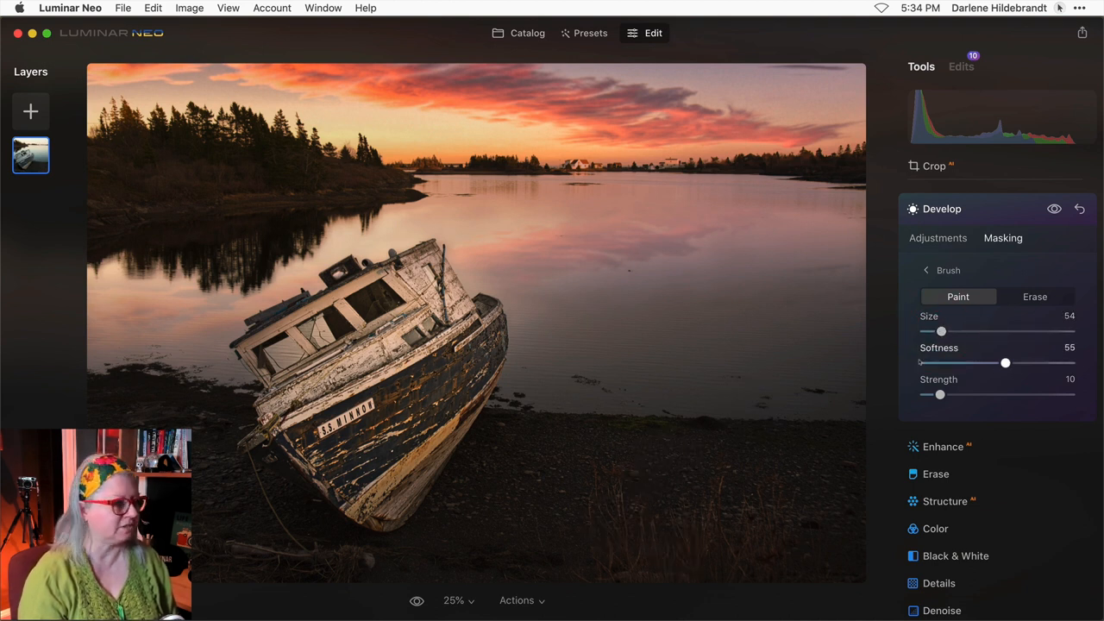
{"action": "mouse_move", "coordinate": [245, 210]}
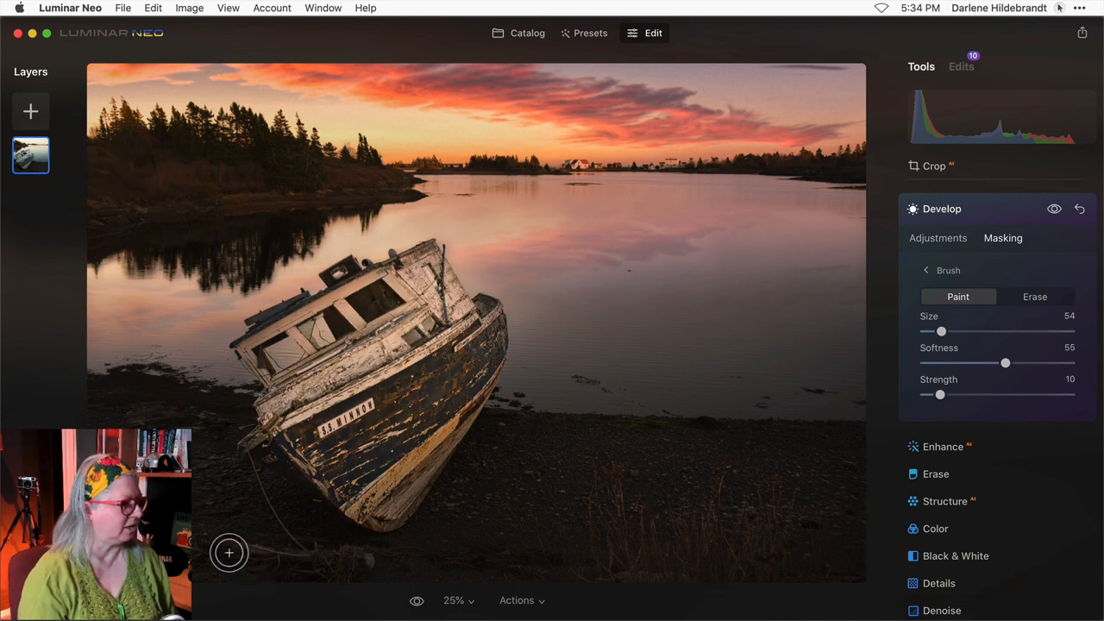
Step: Paint the mask over the boat, then set brush strength 17 and size 34
{"action": "left_click_drag", "start_coordinate": [228, 552], "coordinate": [396, 552]}
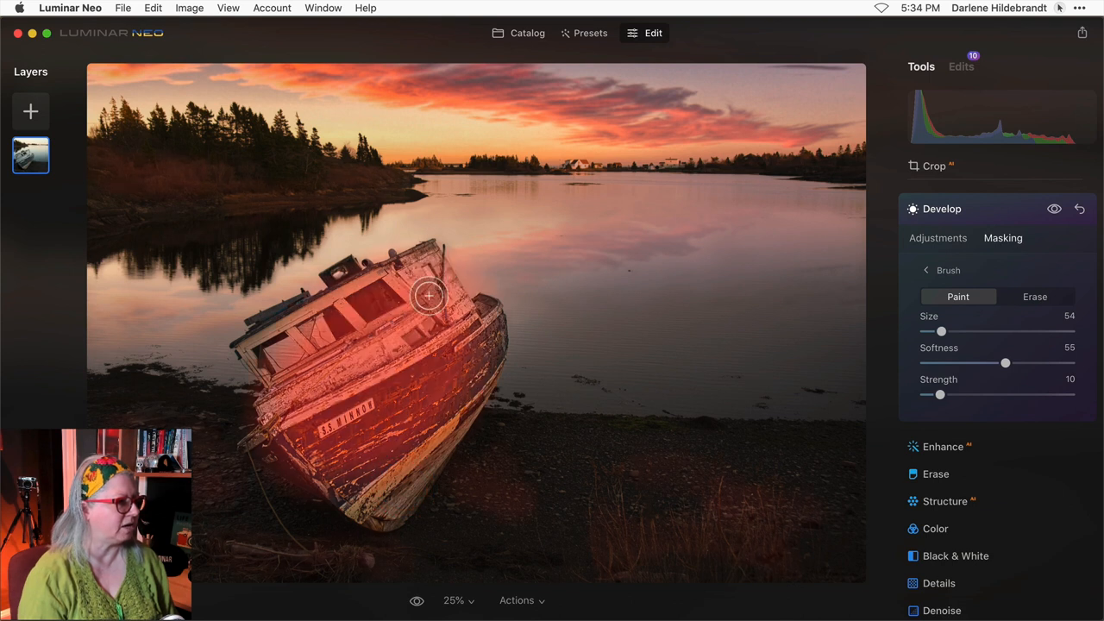
{"action": "left_click_drag", "start_coordinate": [428, 297], "coordinate": [321, 486]}
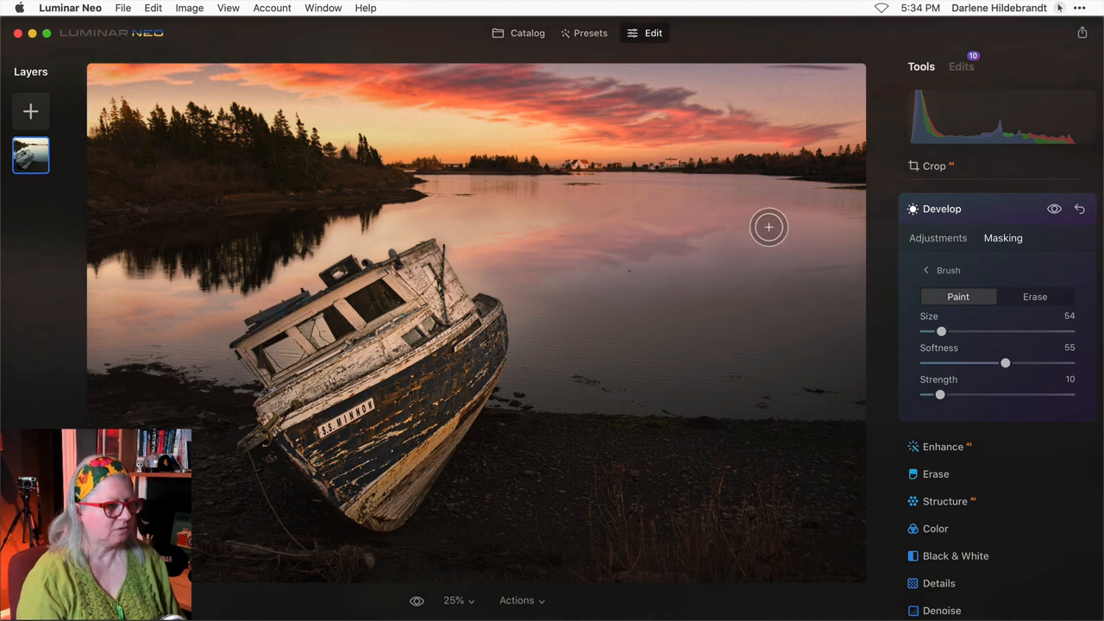
{"action": "left_click_drag", "start_coordinate": [940, 393], "coordinate": [949, 394]}
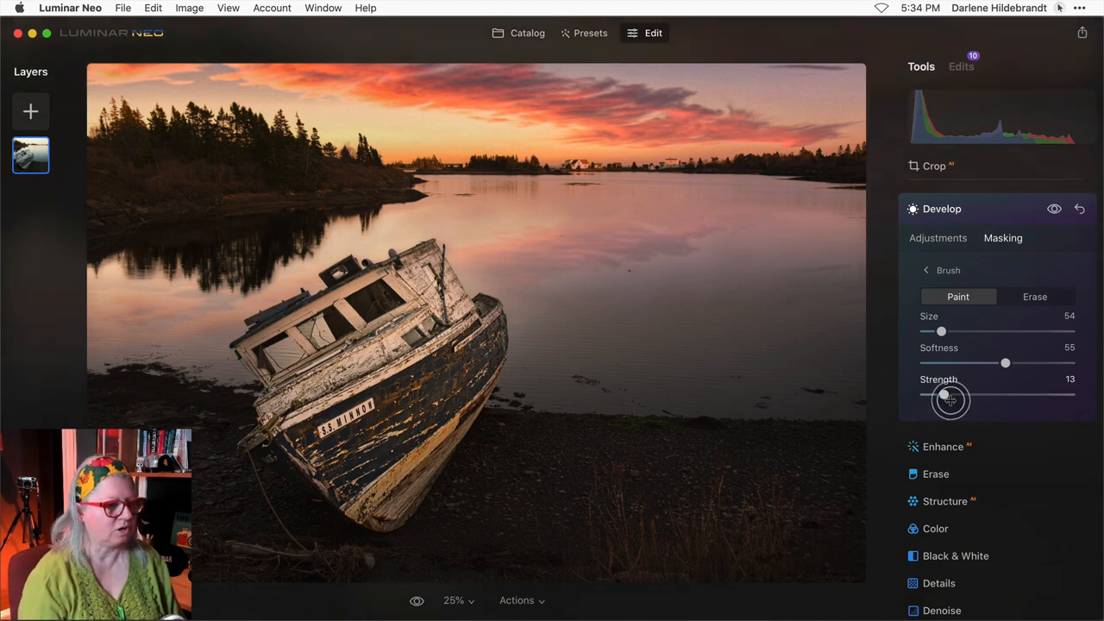
{"action": "left_click_drag", "start_coordinate": [942, 395], "coordinate": [956, 395]}
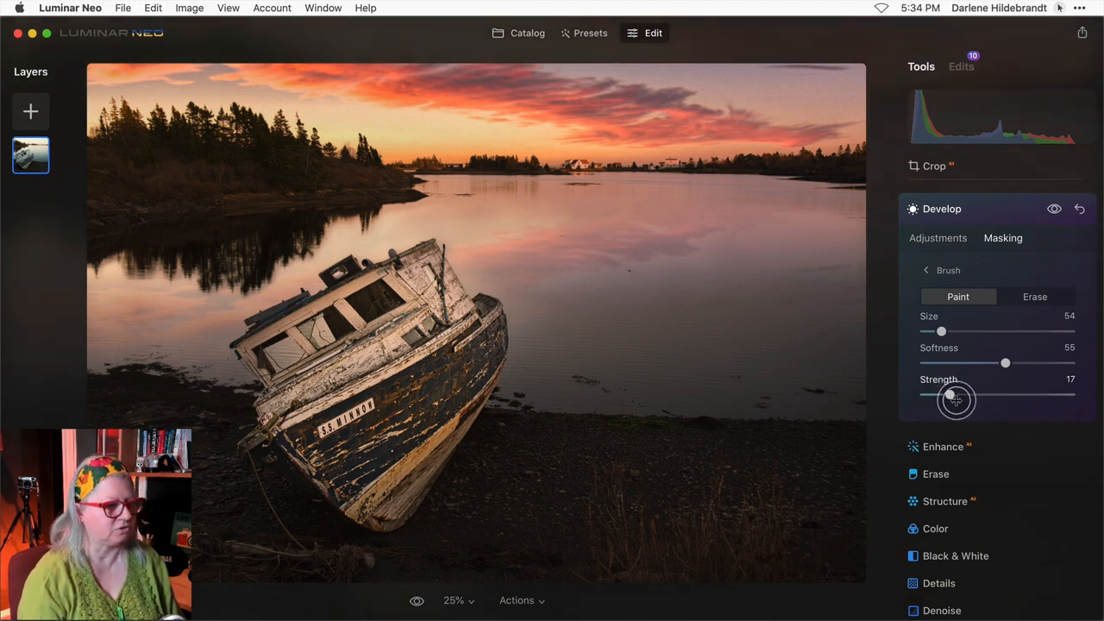
{"action": "left_click_drag", "start_coordinate": [943, 331], "coordinate": [925, 331]}
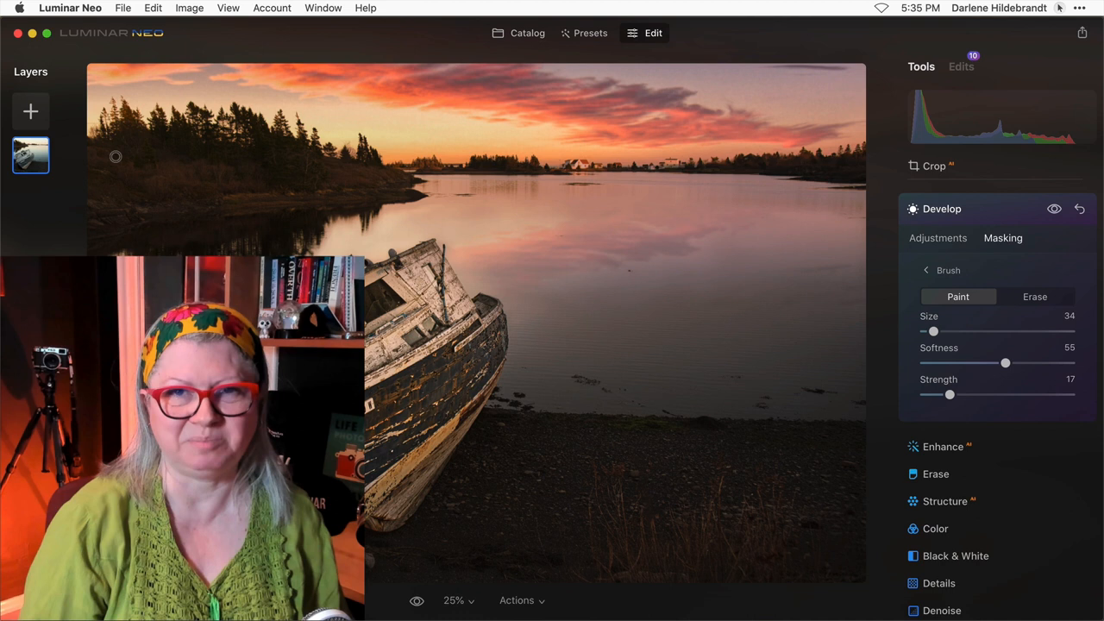
{"action": "mouse_move", "coordinate": [1054, 209]}
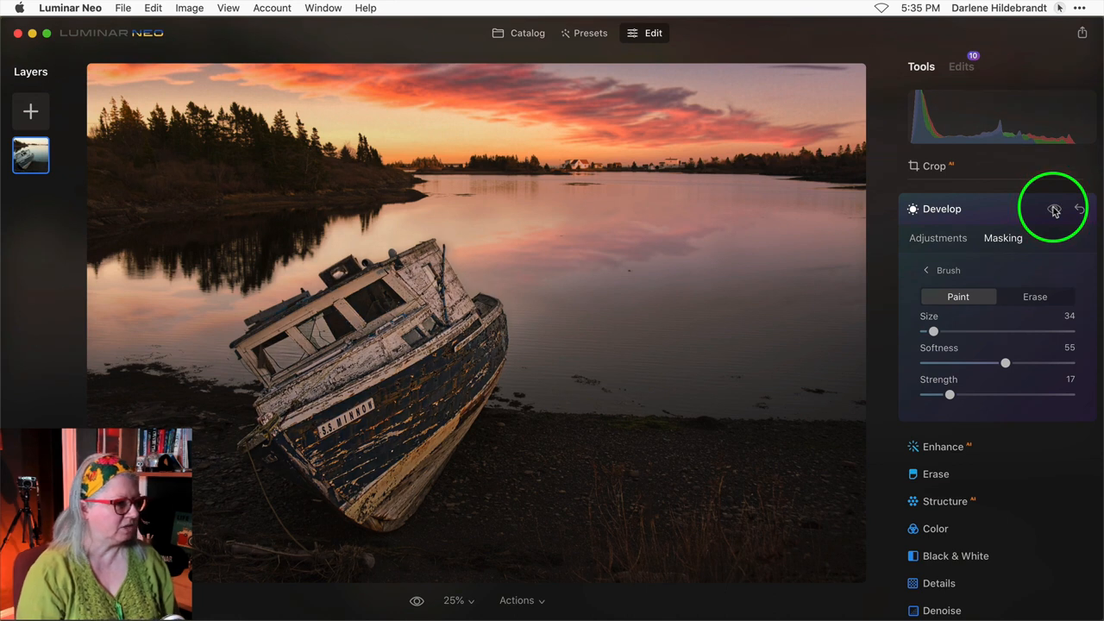
Step: Compare before/after, raise brush strength to 27 and brush the foreground beach
{"action": "left_click", "coordinate": [1053, 207]}
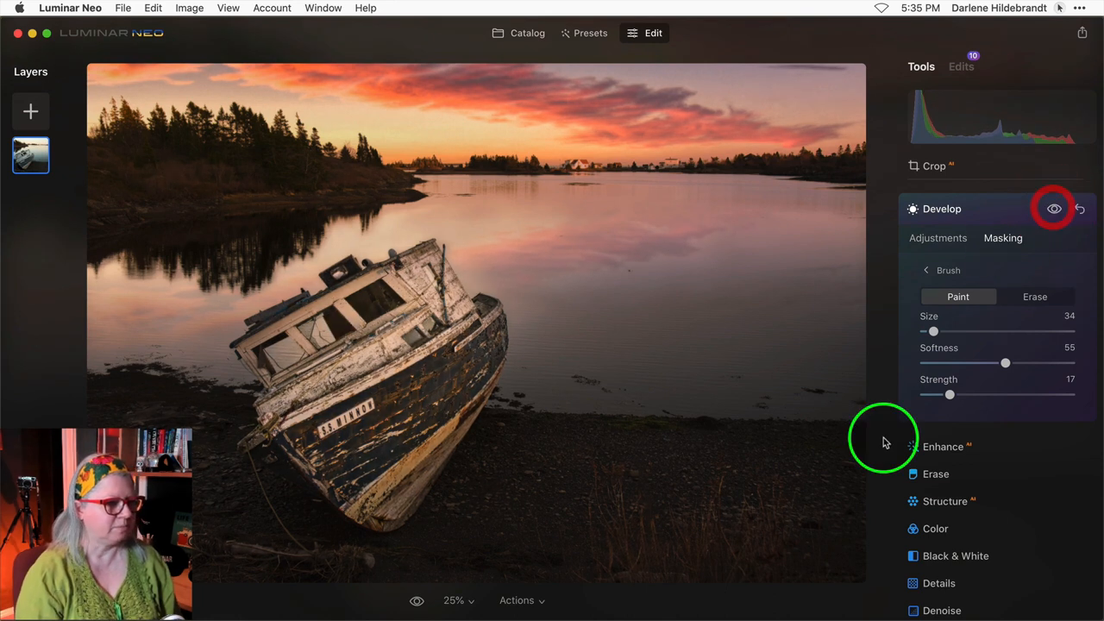
{"action": "left_click_drag", "start_coordinate": [949, 394], "coordinate": [955, 395]}
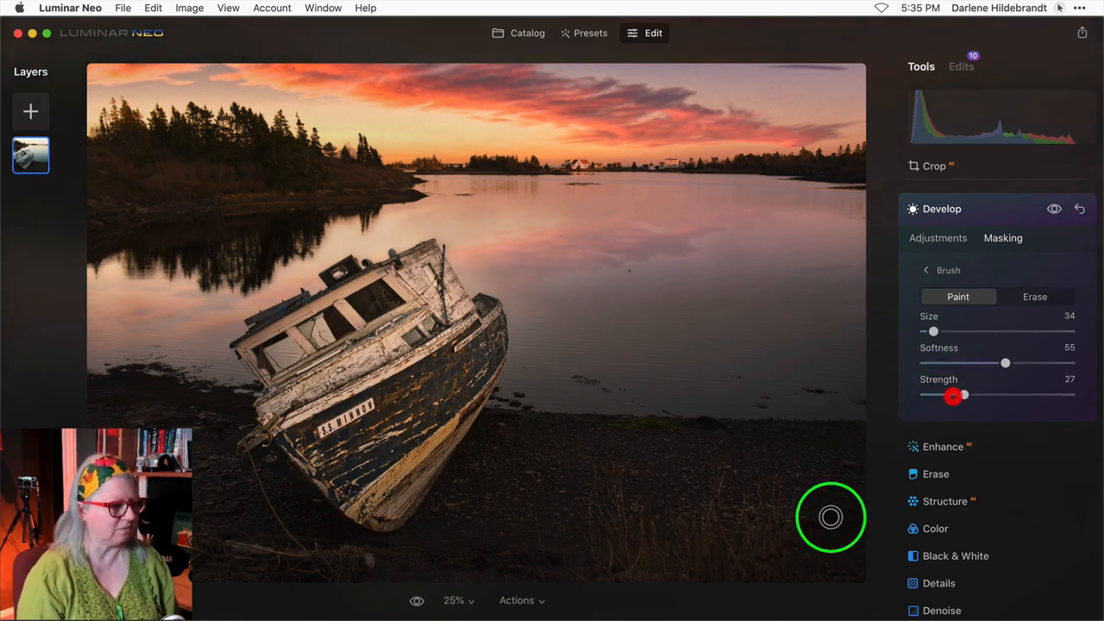
{"action": "left_click_drag", "start_coordinate": [831, 518], "coordinate": [659, 548]}
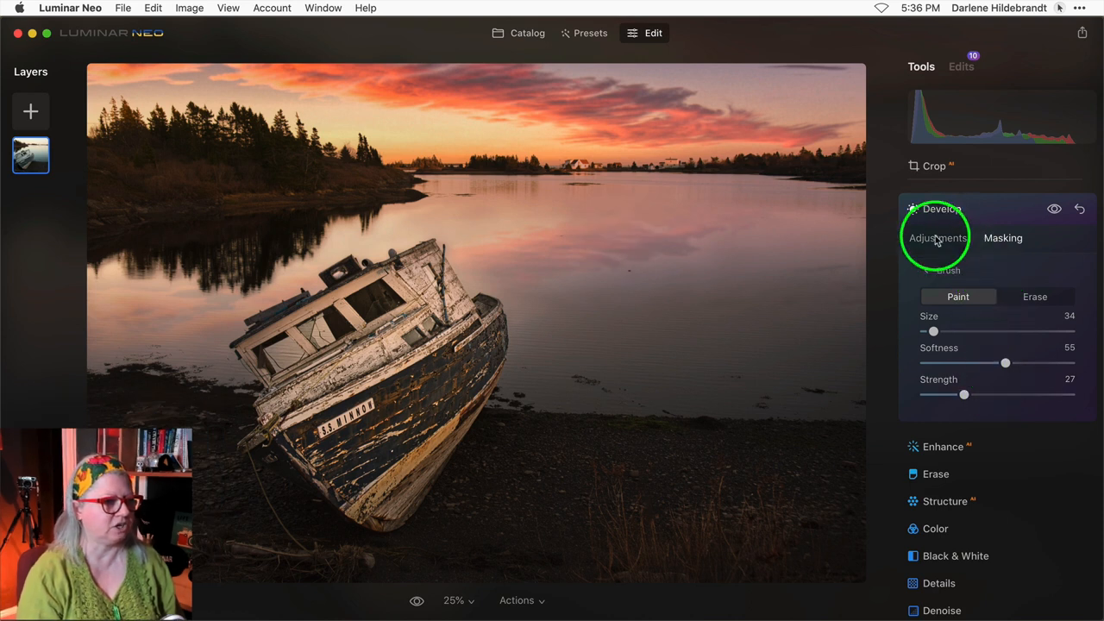
Step: Raise the masked Develop edit to Exposure 0.85, Smart Contrast 35, Temperature 7
{"action": "left_click", "coordinate": [938, 238]}
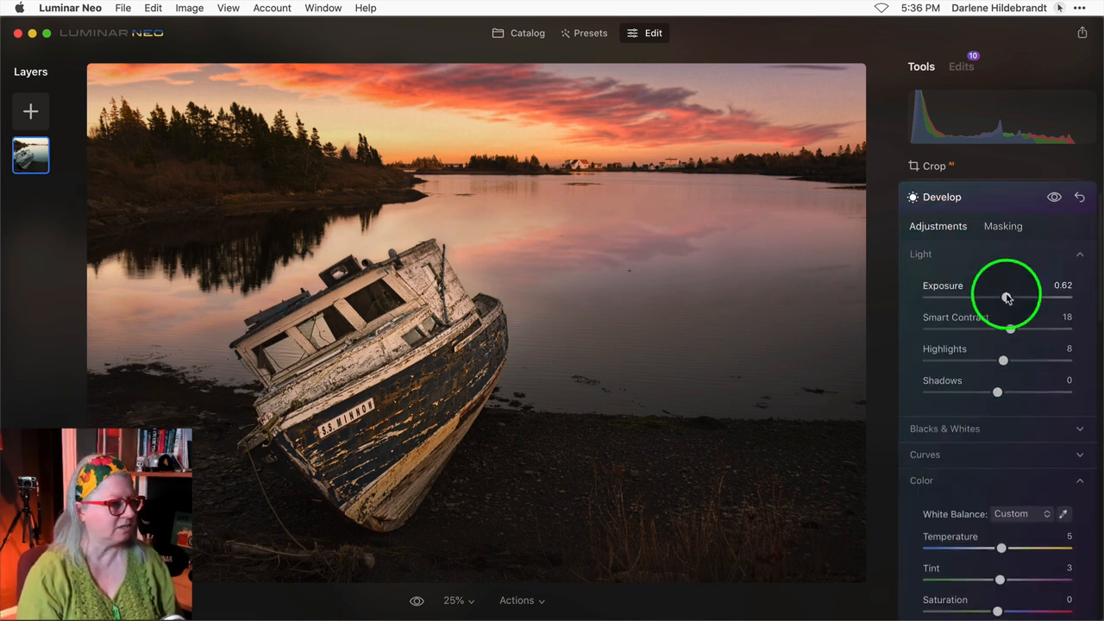
{"action": "left_click_drag", "start_coordinate": [1008, 293], "coordinate": [1014, 290]}
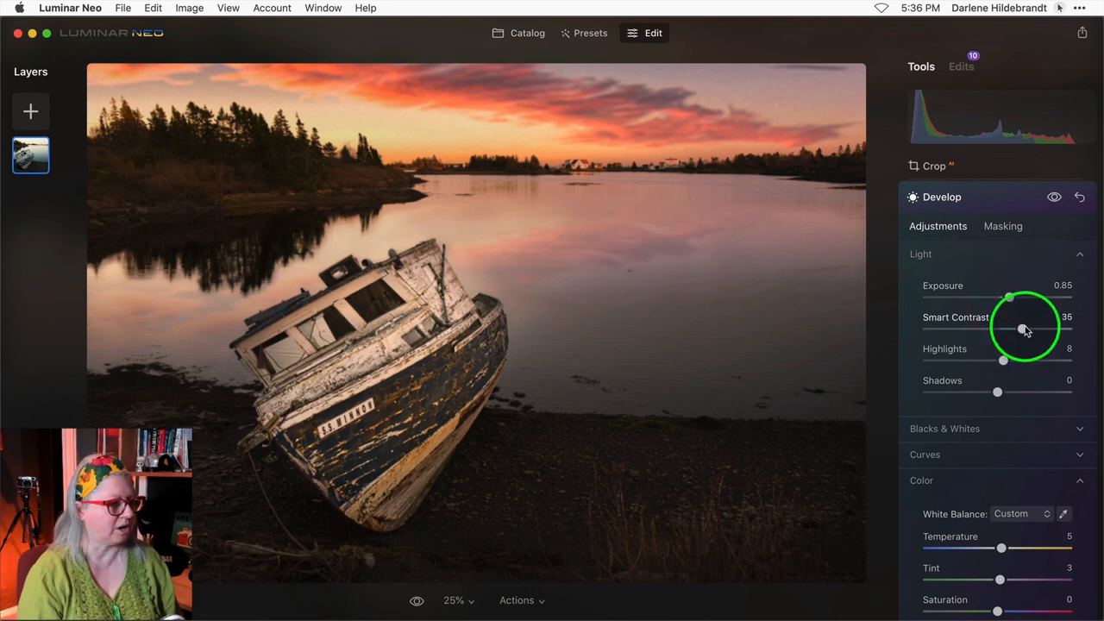
{"action": "scroll", "scroll_direction": "down", "scroll_amount": 3}
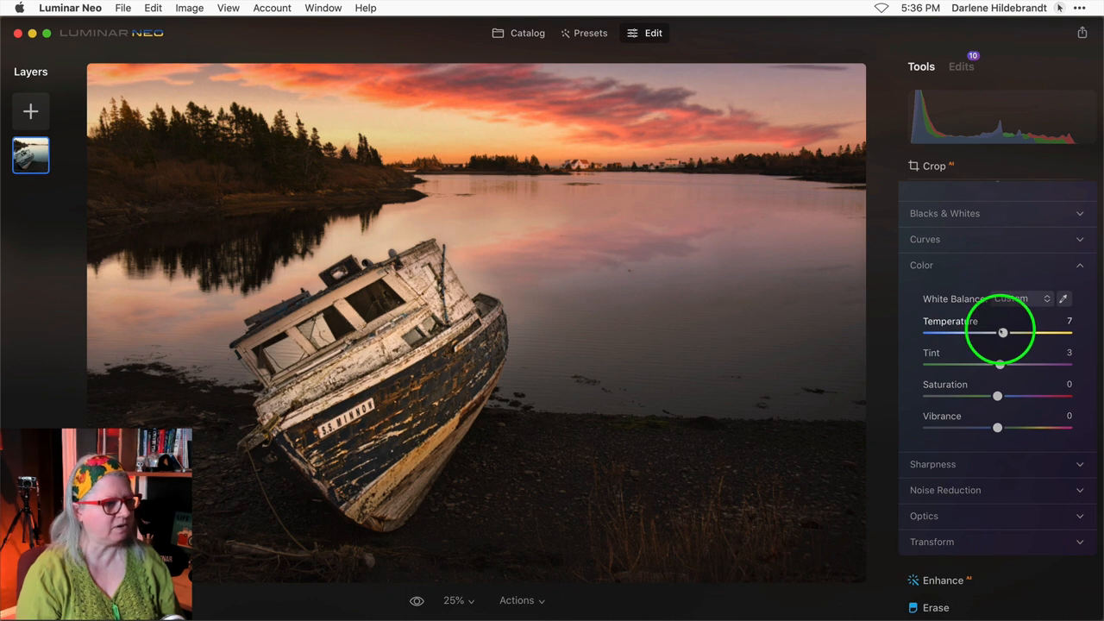
{"action": "left_click_drag", "start_coordinate": [1002, 331], "coordinate": [1006, 331]}
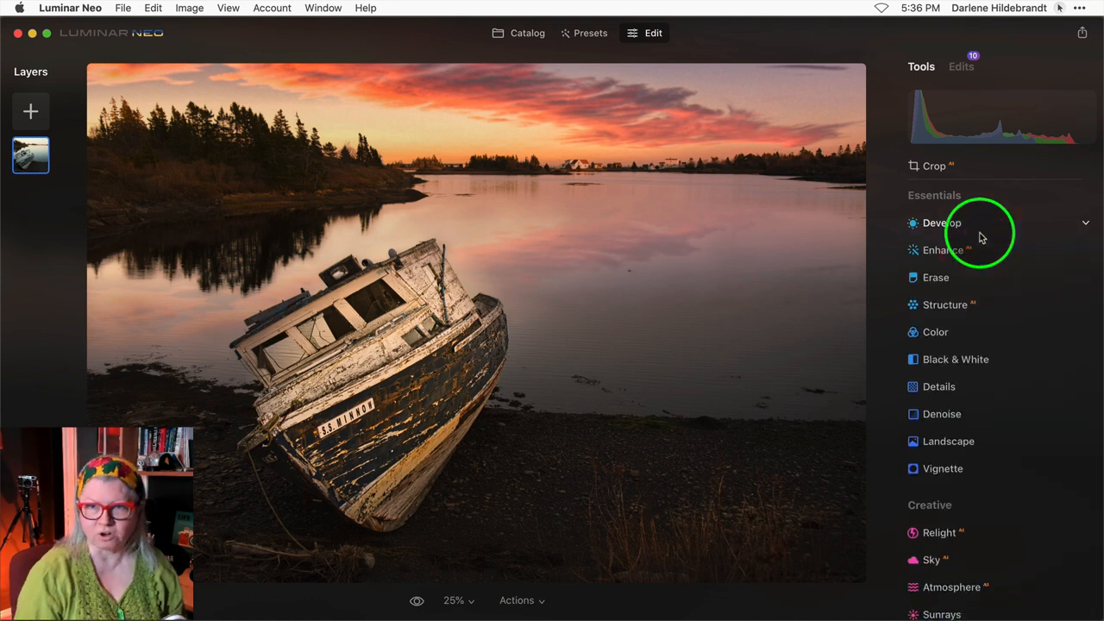
{"action": "mouse_move", "coordinate": [987, 226]}
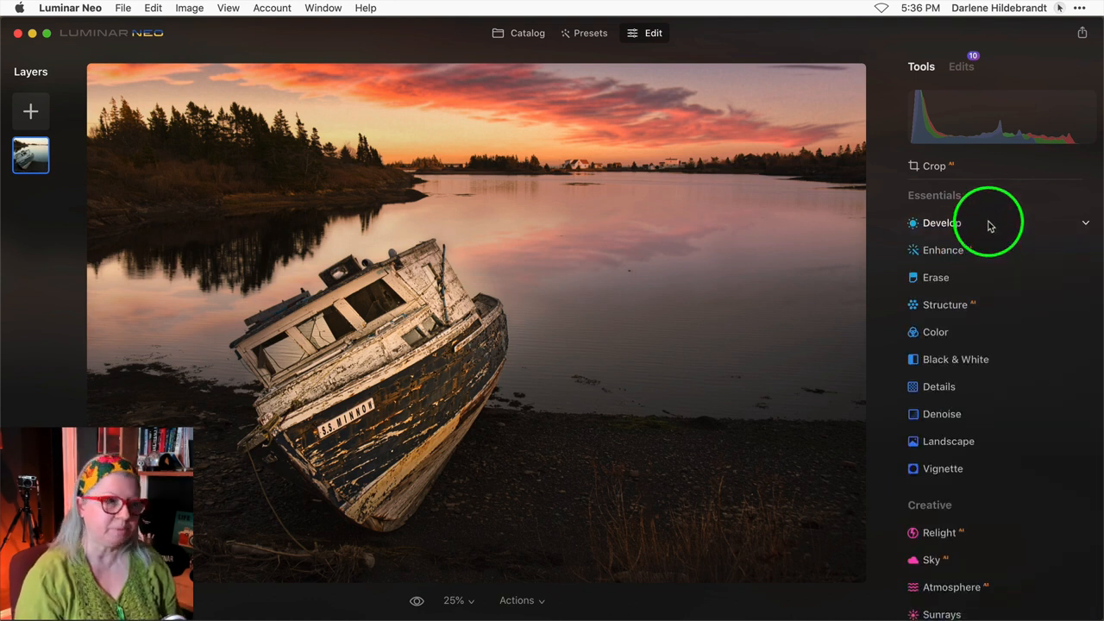
Step: Add a second Develop adjustment darkening the photo: Exposure -1.01, deeper shadows, cooler temperature
{"action": "left_click", "coordinate": [942, 222]}
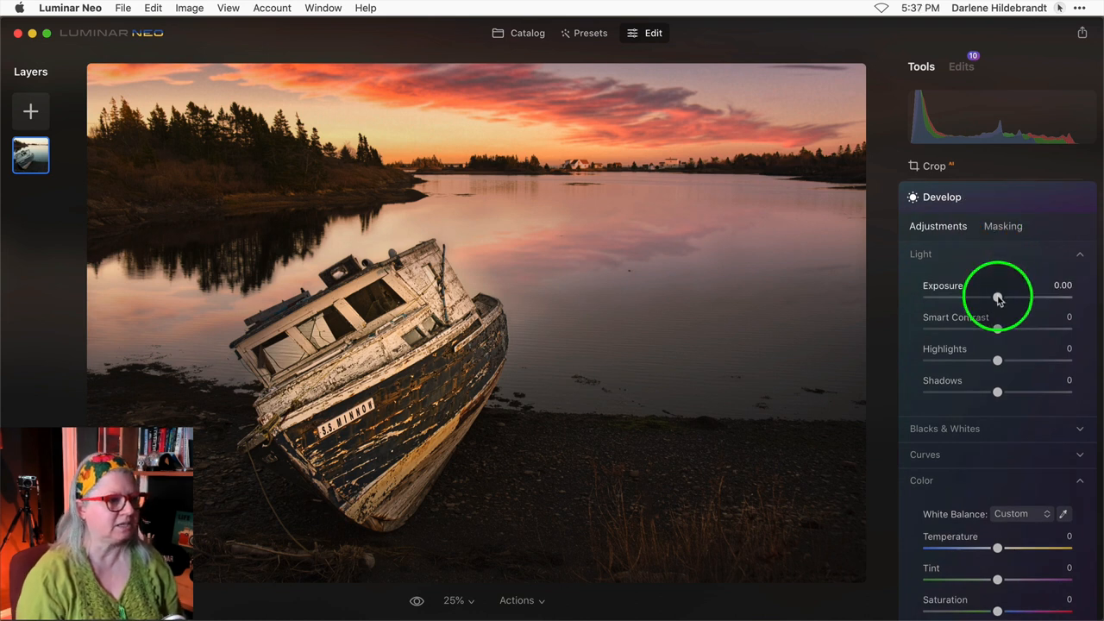
{"action": "left_click_drag", "start_coordinate": [997, 297], "coordinate": [983, 297]}
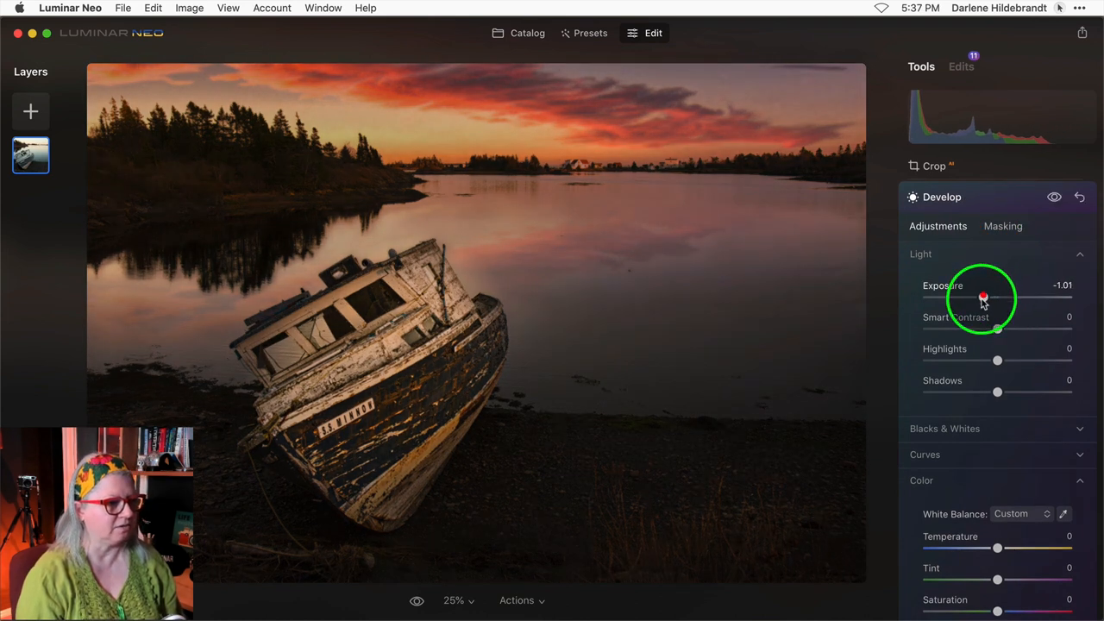
{"action": "left_click_drag", "start_coordinate": [998, 393], "coordinate": [987, 393]}
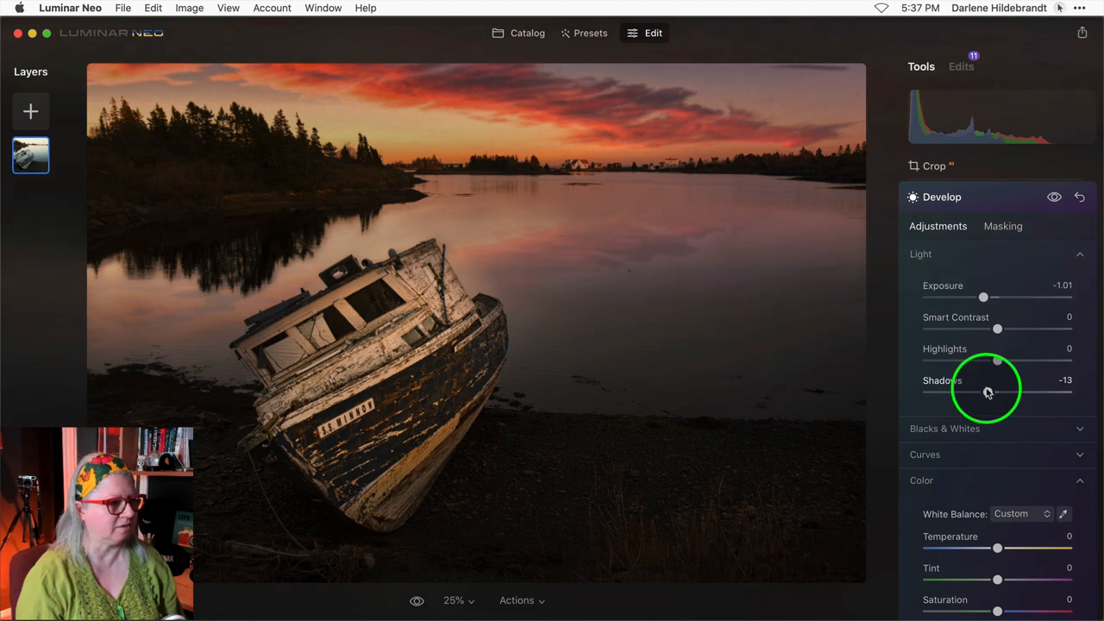
{"action": "scroll", "scroll_direction": "down", "scroll_amount": 3}
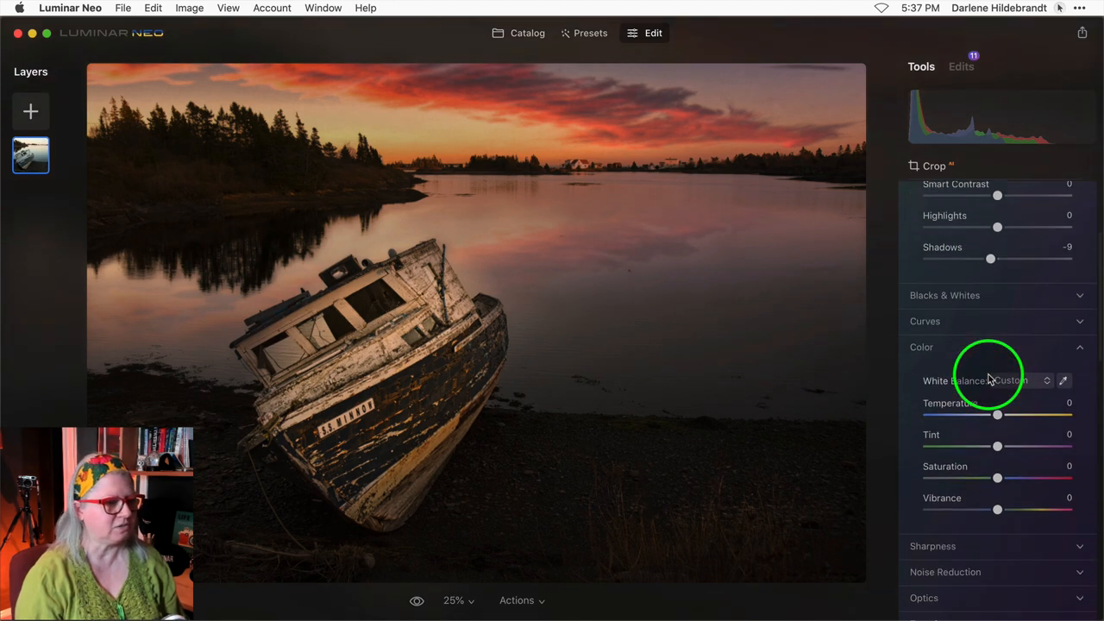
{"action": "left_click_drag", "start_coordinate": [998, 414], "coordinate": [994, 414]}
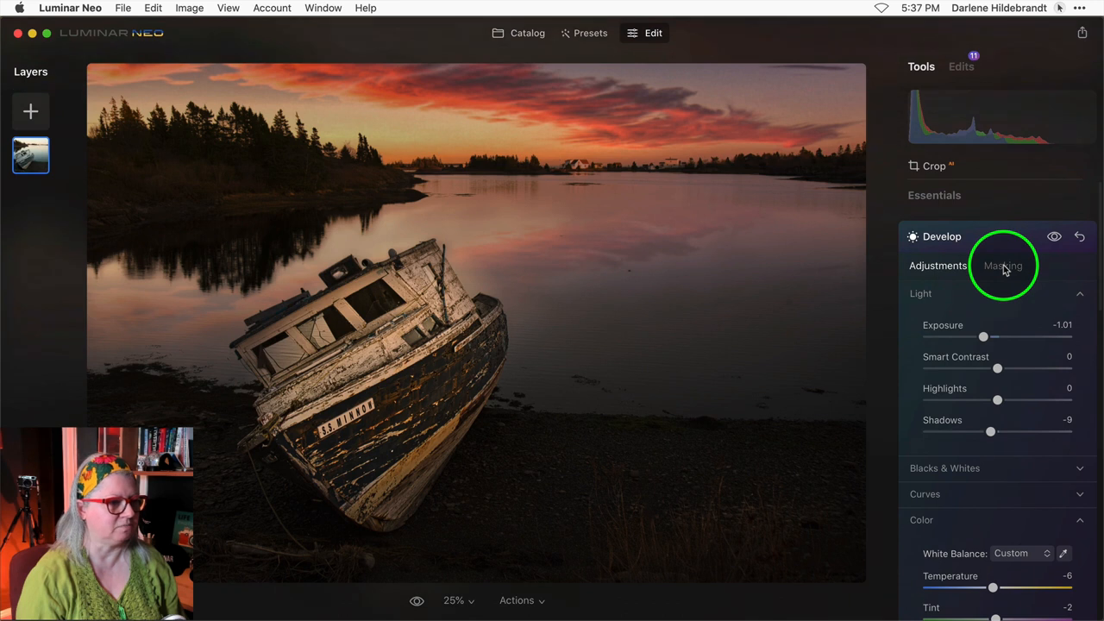
Step: Brush the darkening adjustment onto the water with a smaller, weaker mask brush
{"action": "left_click", "coordinate": [1003, 266]}
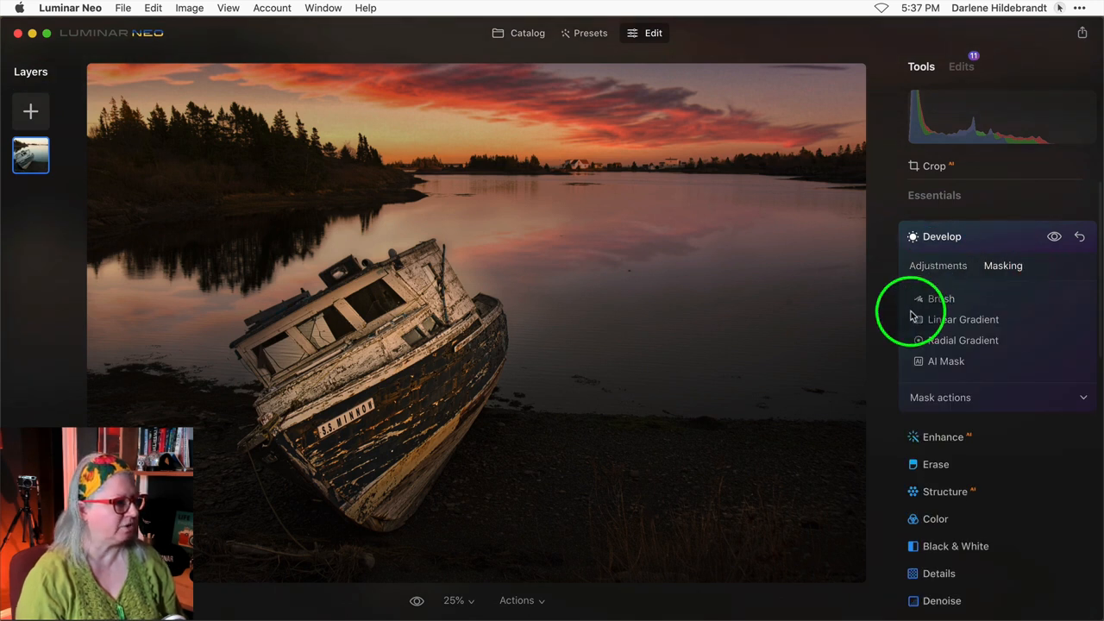
{"action": "left_click", "coordinate": [940, 299]}
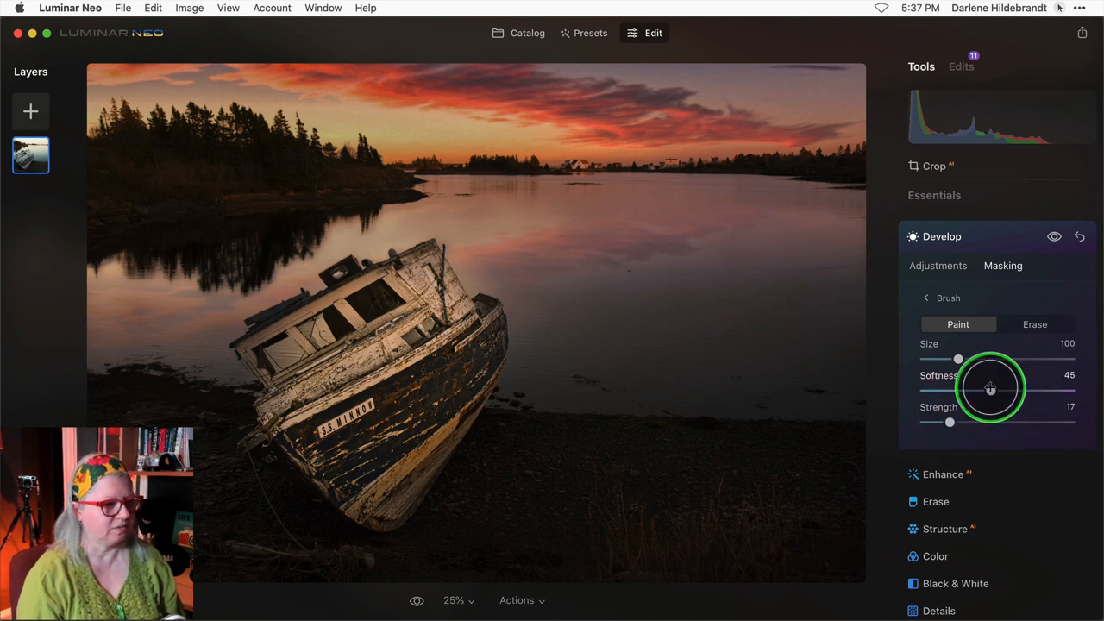
{"action": "left_click_drag", "start_coordinate": [958, 359], "coordinate": [949, 359]}
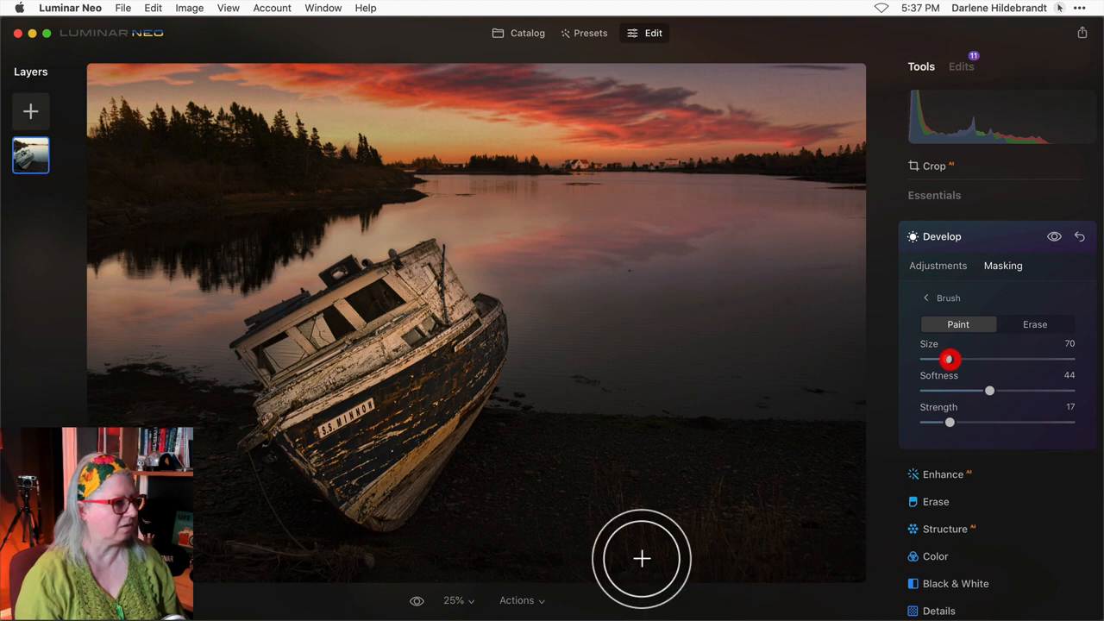
{"action": "mouse_move", "coordinate": [207, 218]}
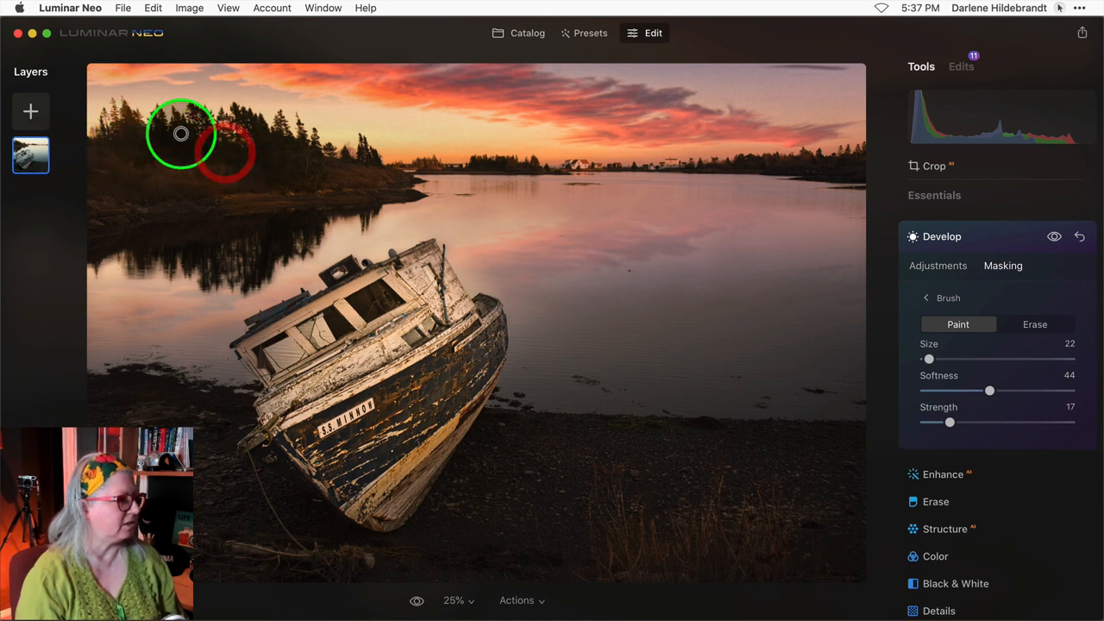
{"action": "mouse_move", "coordinate": [269, 152]}
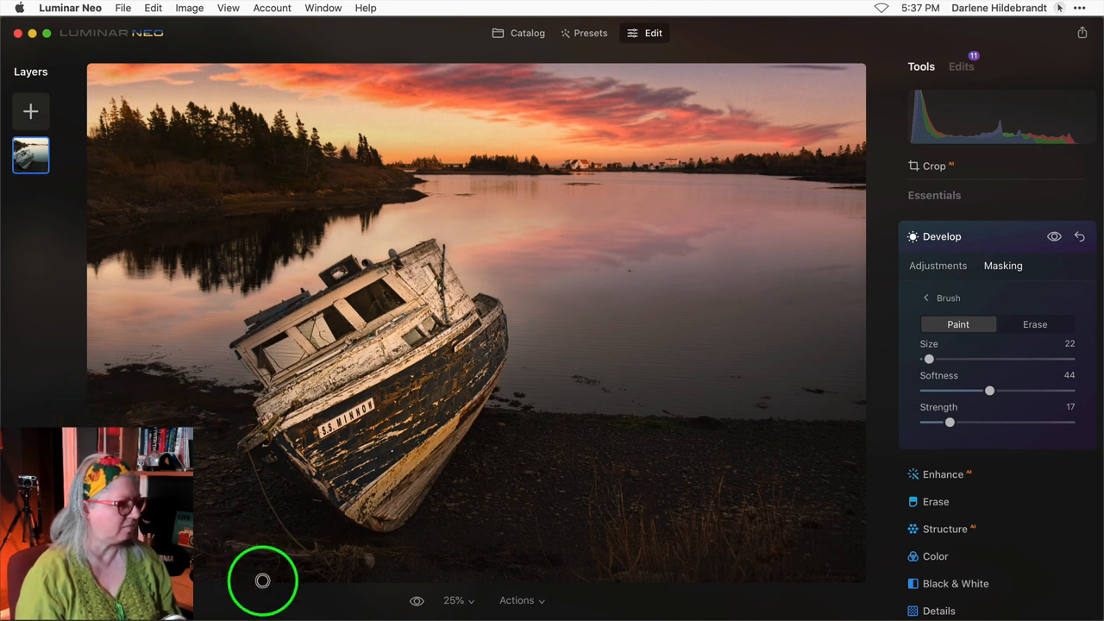
{"action": "mouse_move", "coordinate": [770, 283]}
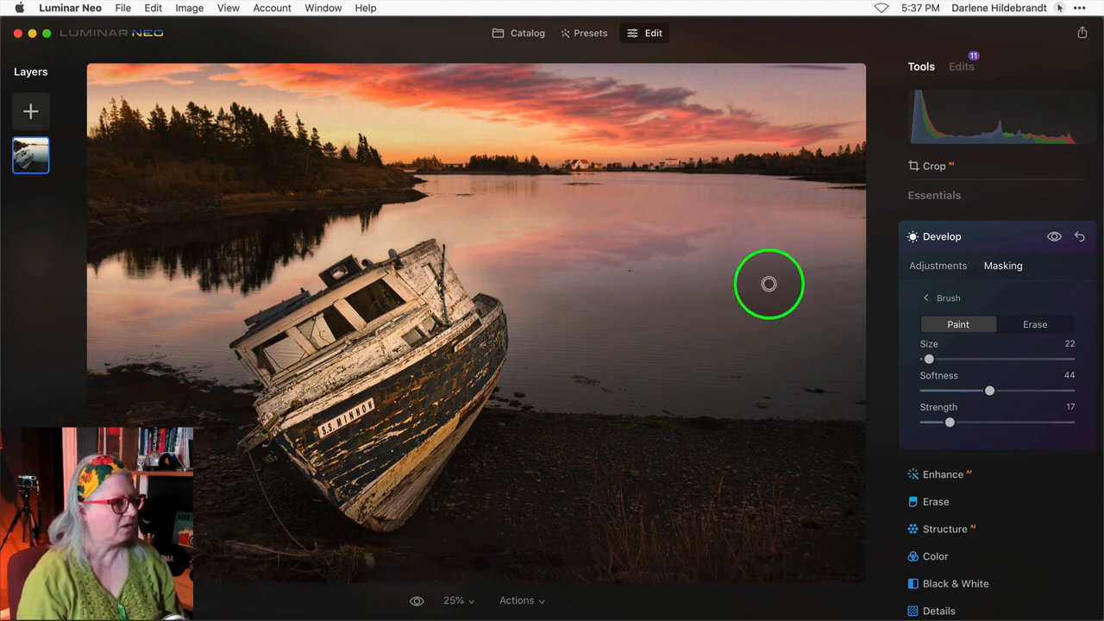
{"action": "left_click_drag", "start_coordinate": [951, 421], "coordinate": [942, 421]}
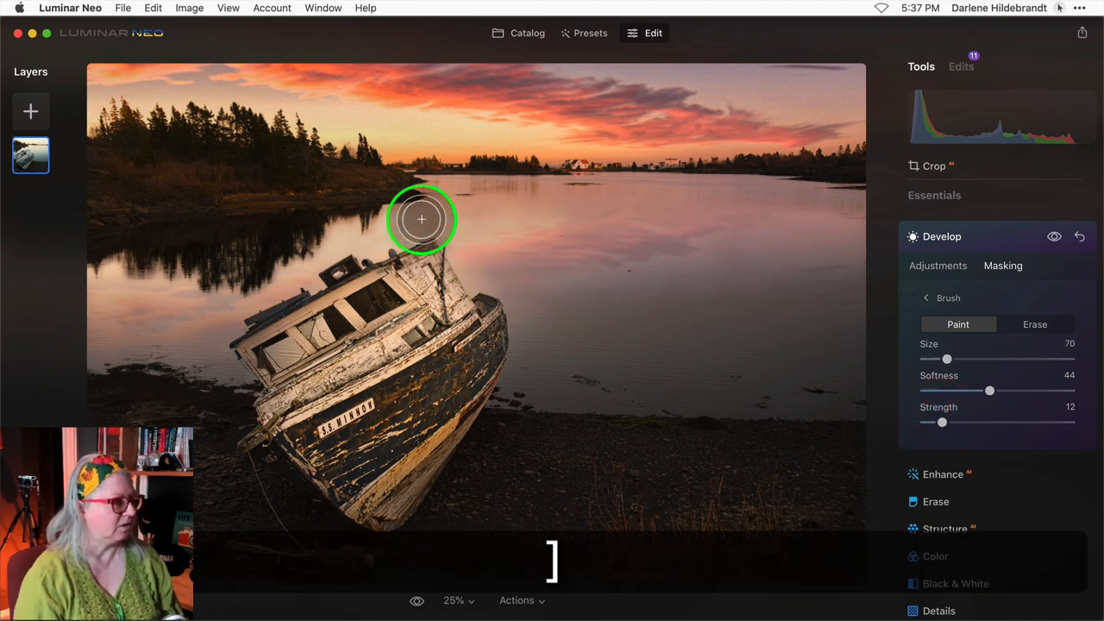
{"action": "mouse_move", "coordinate": [404, 238]}
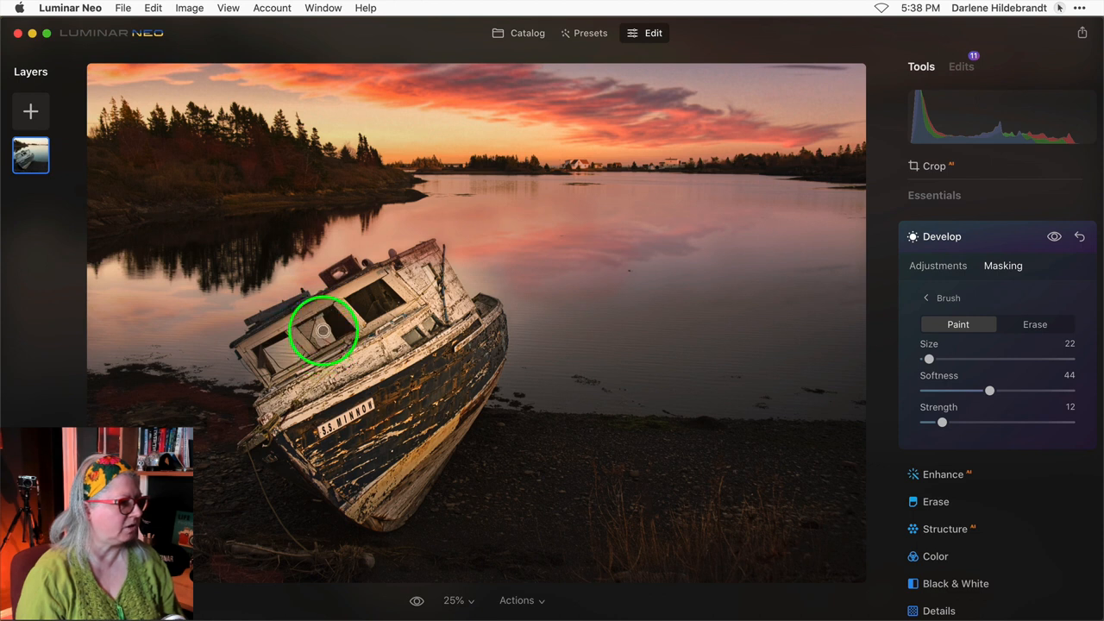
{"action": "mouse_move", "coordinate": [321, 344]}
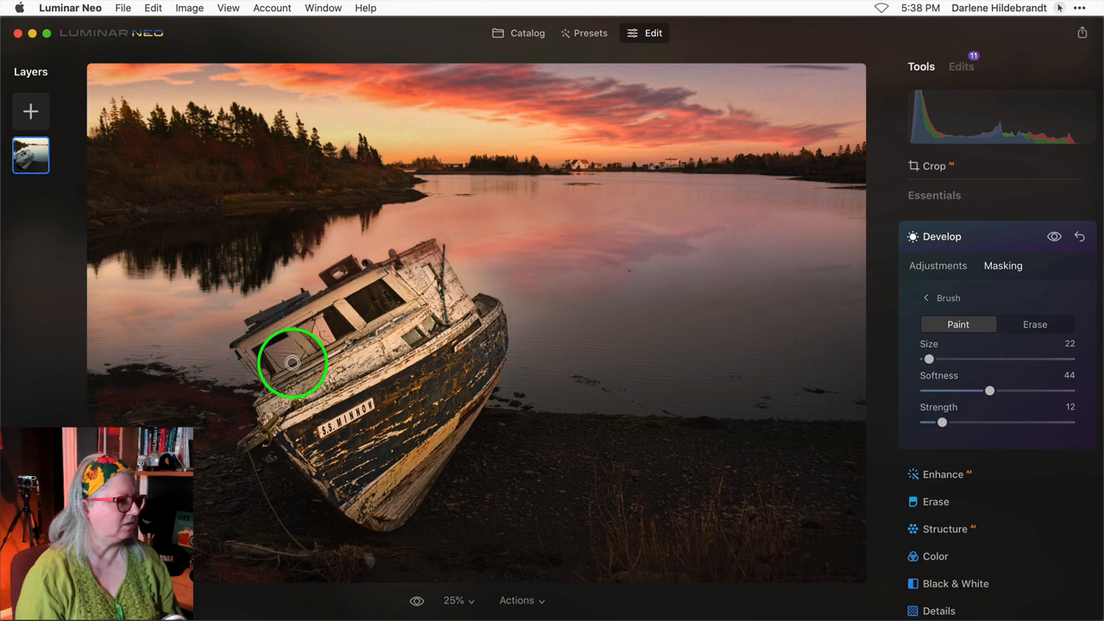
{"action": "mouse_move", "coordinate": [863, 308]}
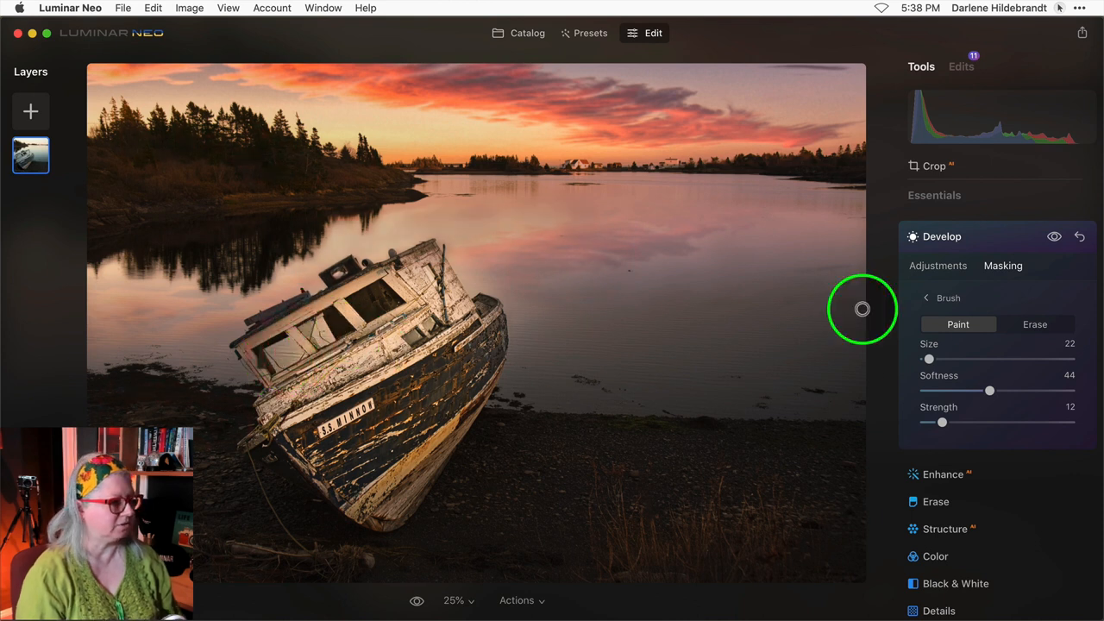
{"action": "mouse_move", "coordinate": [785, 540]}
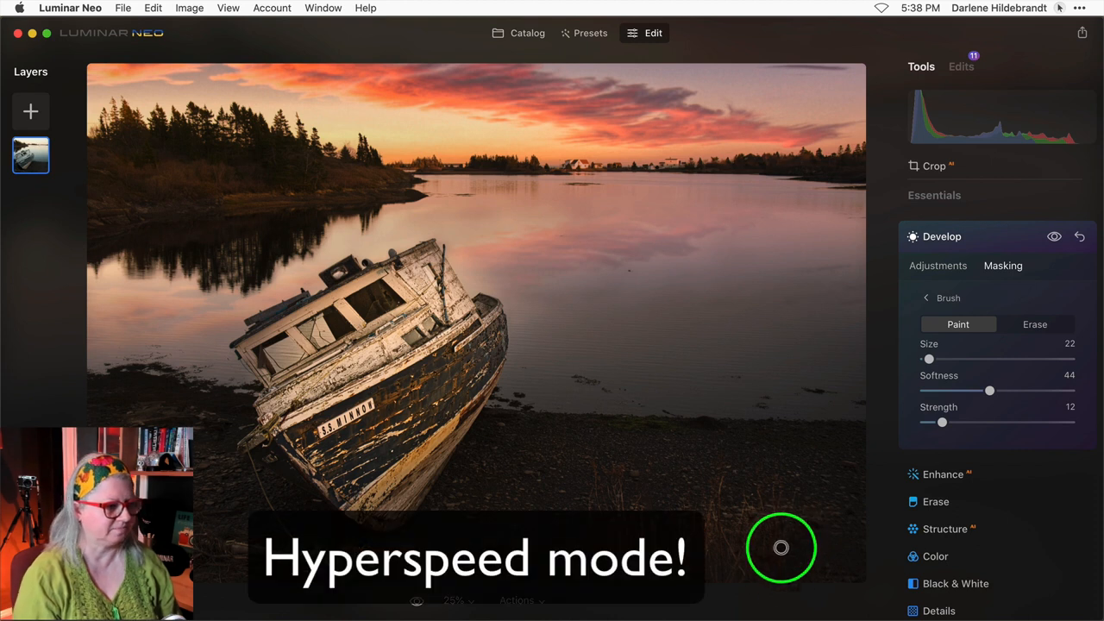
{"action": "mouse_move", "coordinate": [297, 171]}
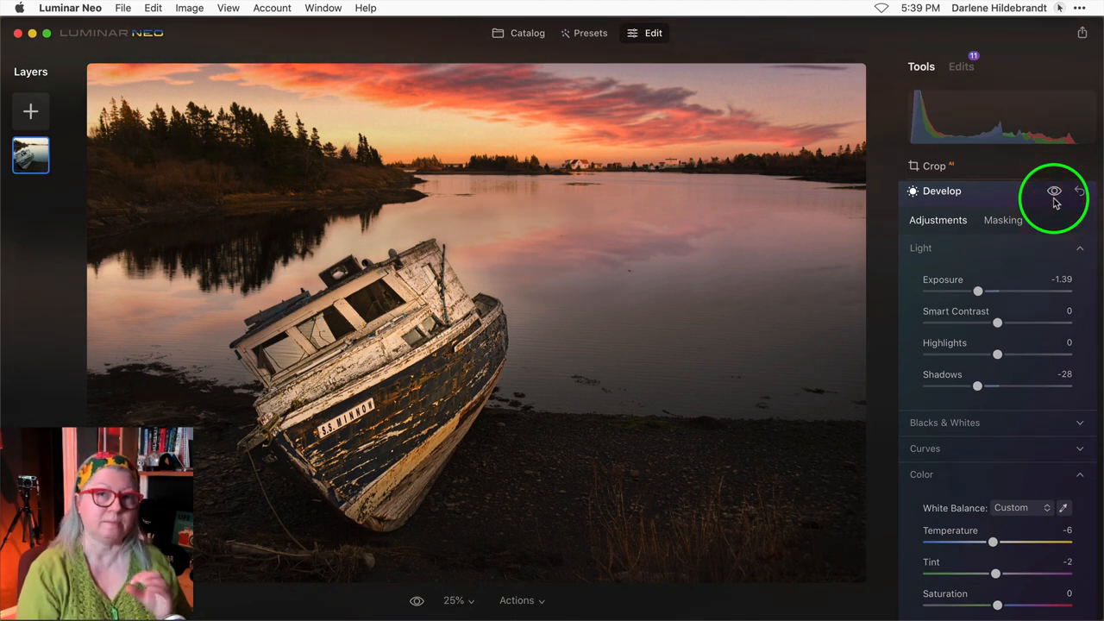
{"action": "mouse_move", "coordinate": [1054, 189]}
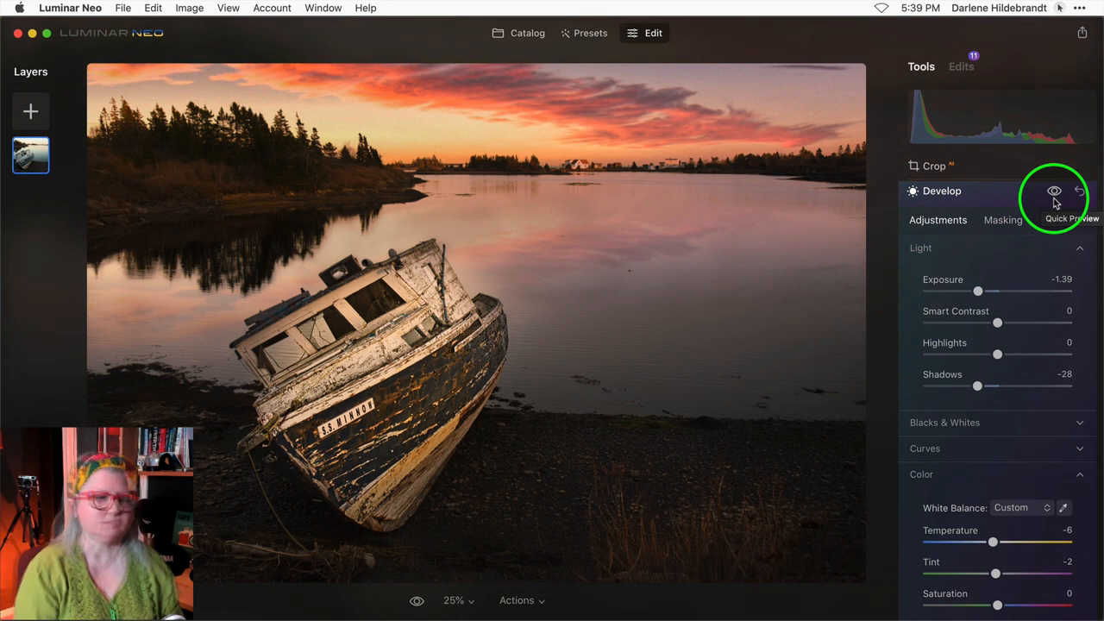
{"action": "mouse_move", "coordinate": [963, 66]}
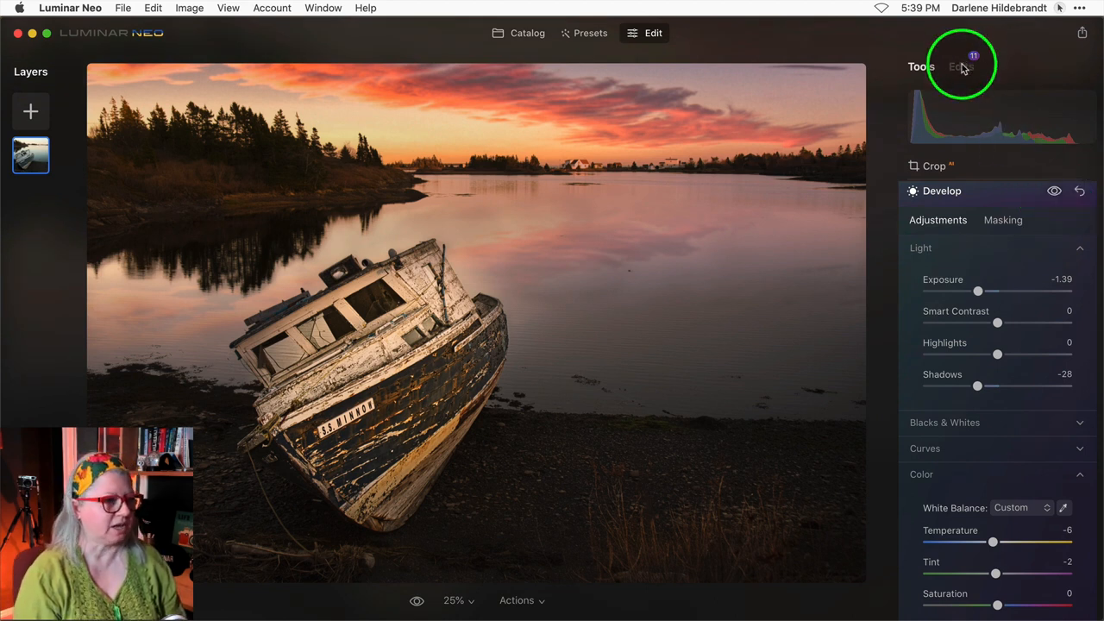
Step: Expand the darkening Develop edit in the Edits list to review Exposure -1.39, Shadows -28
{"action": "left_click", "coordinate": [961, 65]}
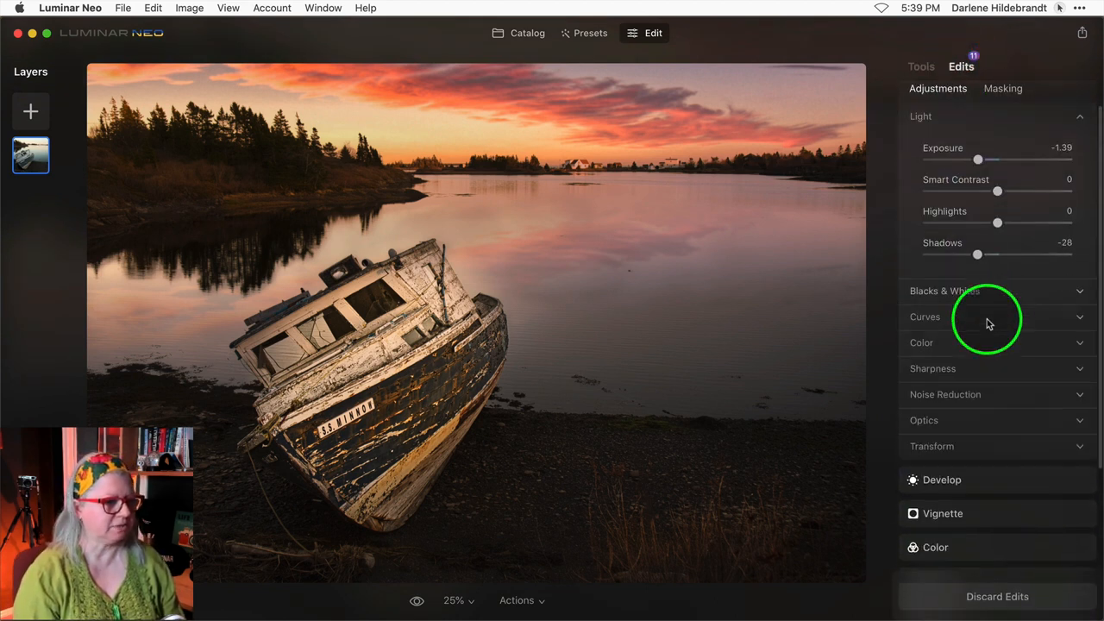
{"action": "scroll", "scroll_direction": "down", "scroll_amount": 3}
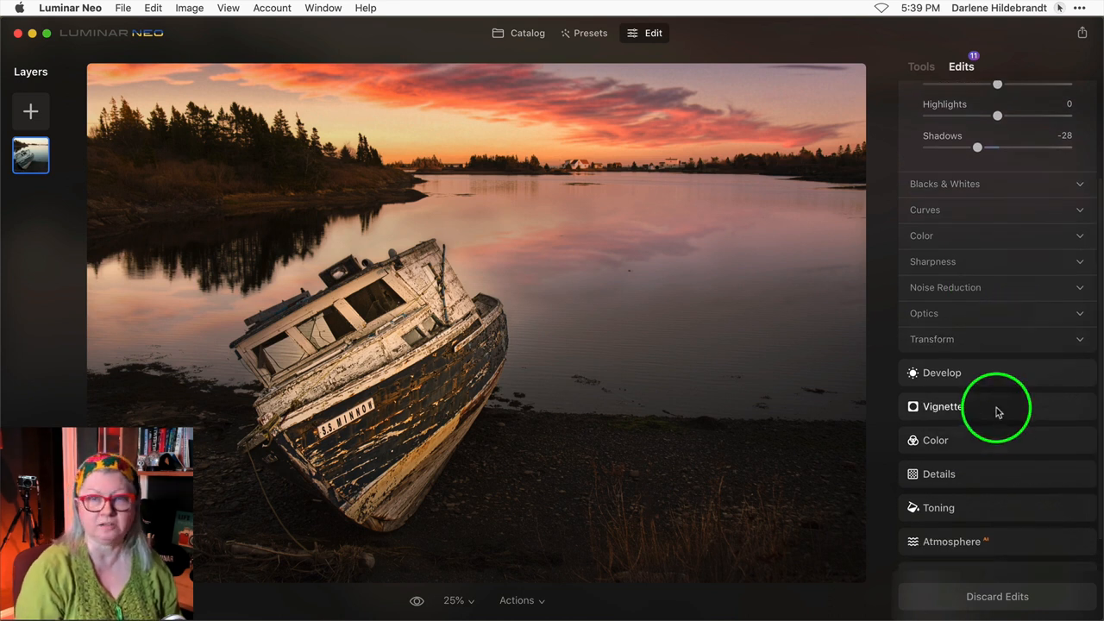
{"action": "scroll", "scroll_direction": "up", "scroll_amount": 3}
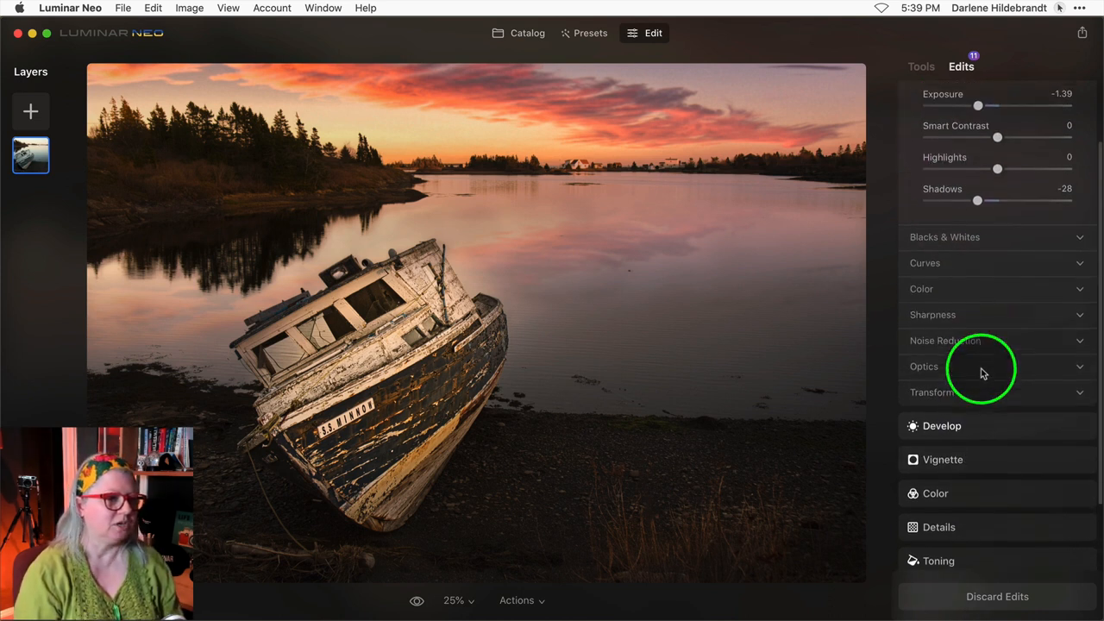
{"action": "left_click", "coordinate": [942, 425]}
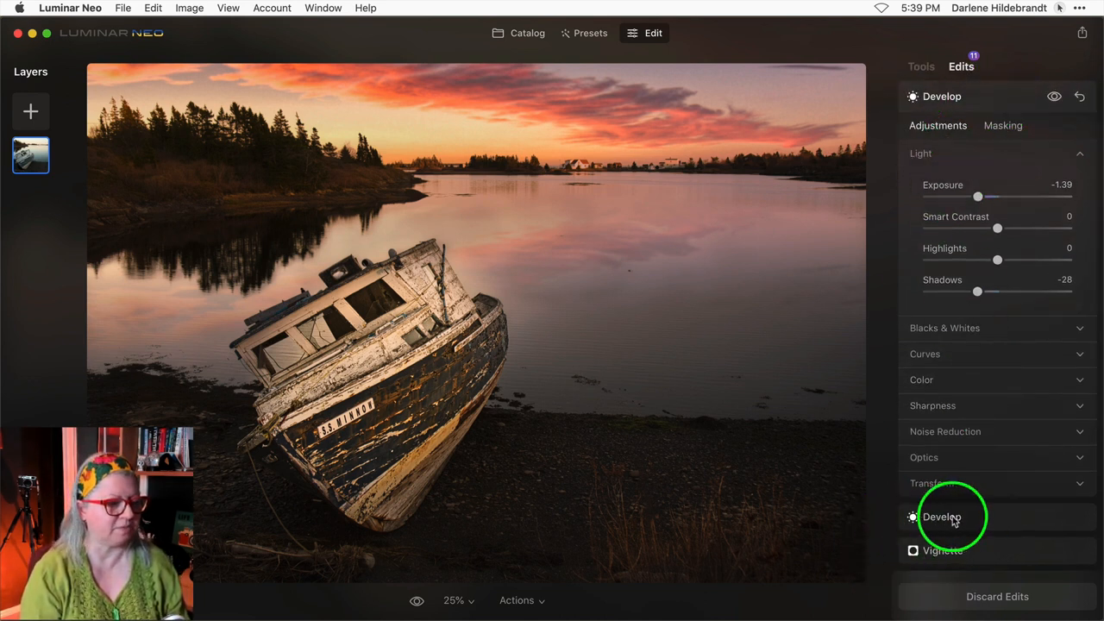
{"action": "mouse_move", "coordinate": [997, 517]}
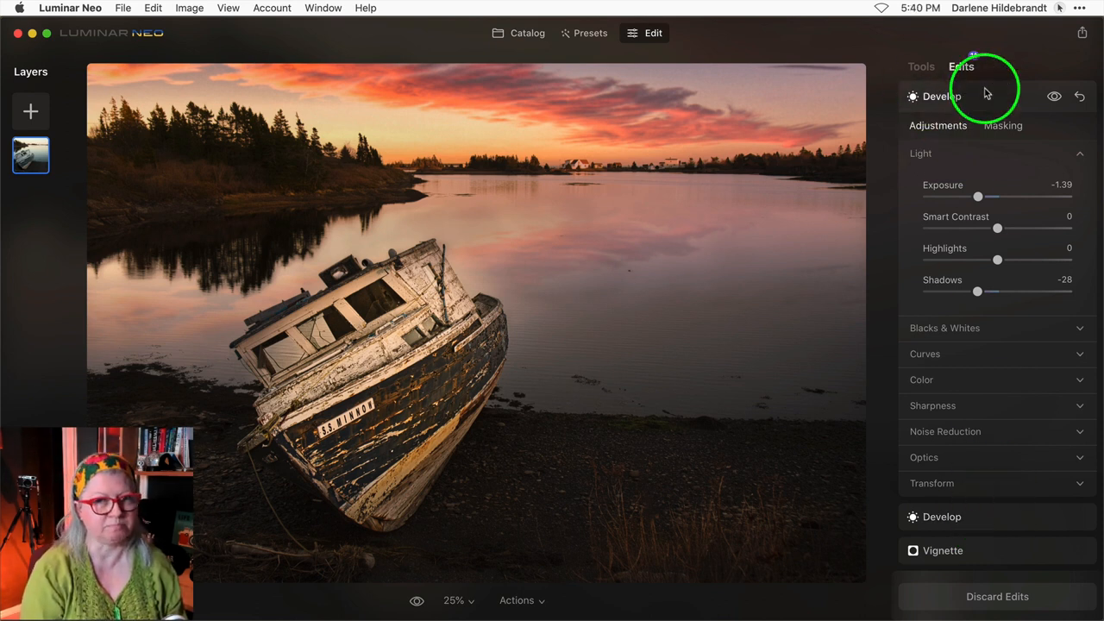
{"action": "mouse_move", "coordinate": [994, 83]}
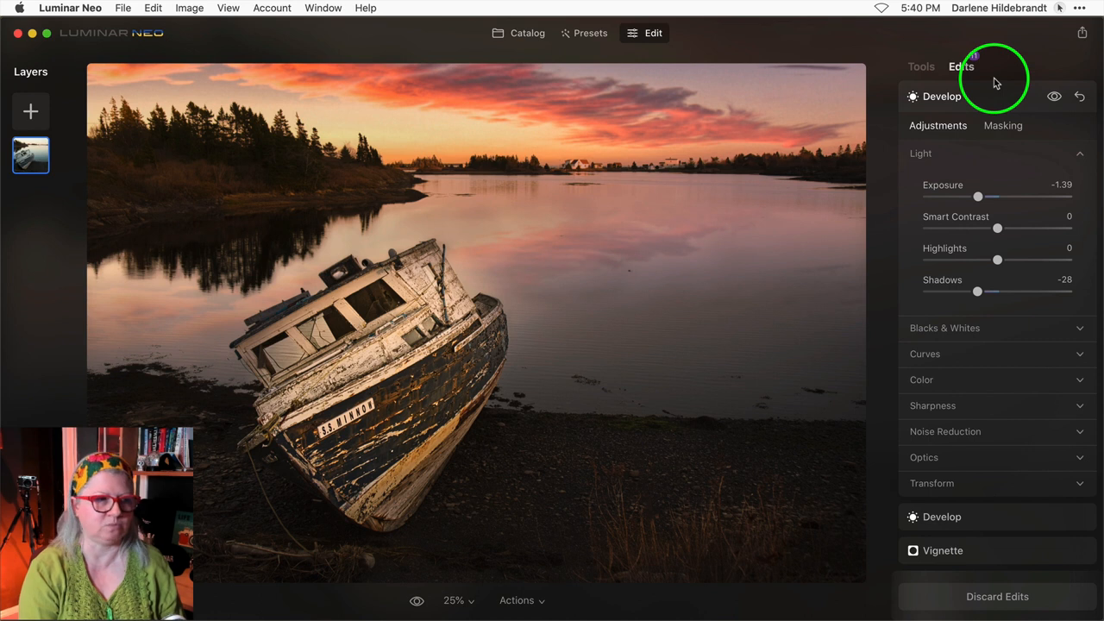
{"action": "mouse_move", "coordinate": [858, 532]}
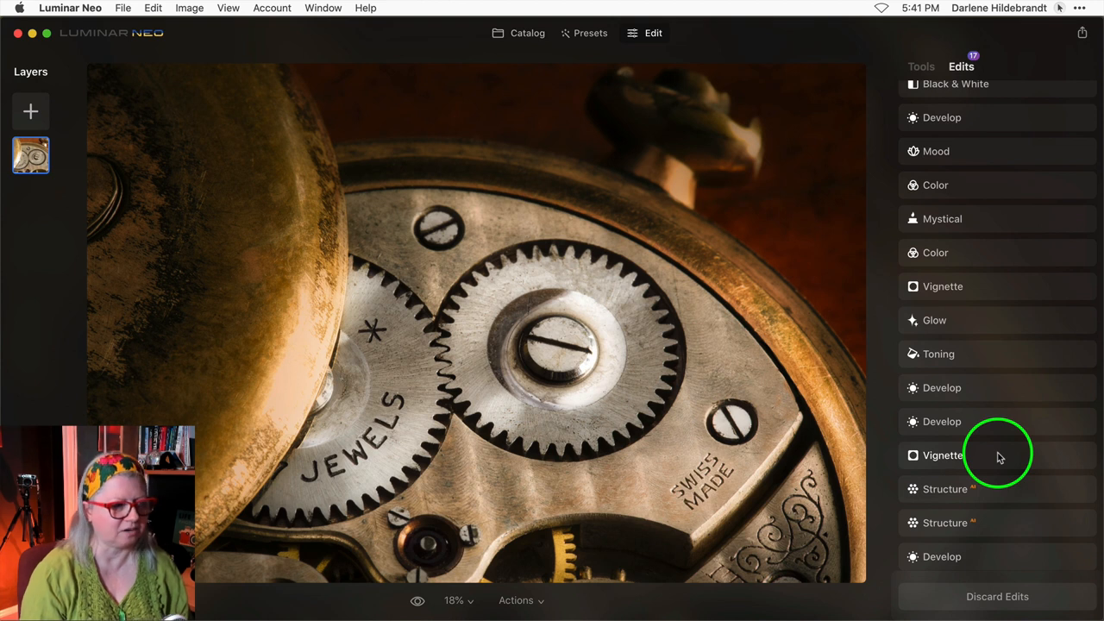
Step: Inspect a Develop edit, then the Black & White edit with all colour luminance sliders at 0
{"action": "left_click", "coordinate": [942, 456]}
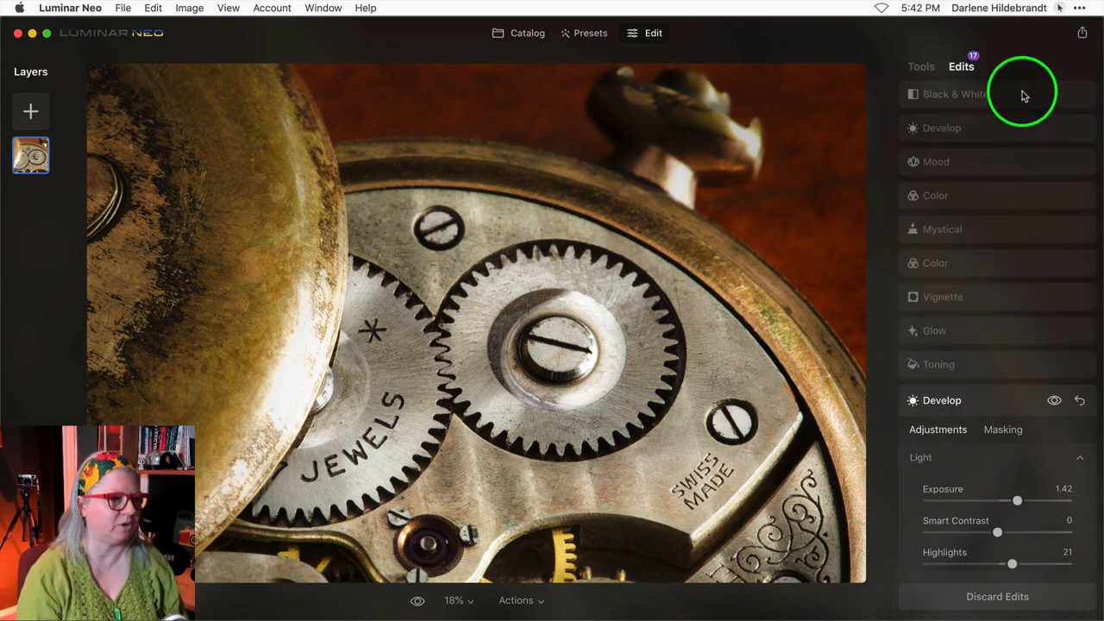
{"action": "left_click", "coordinate": [956, 97]}
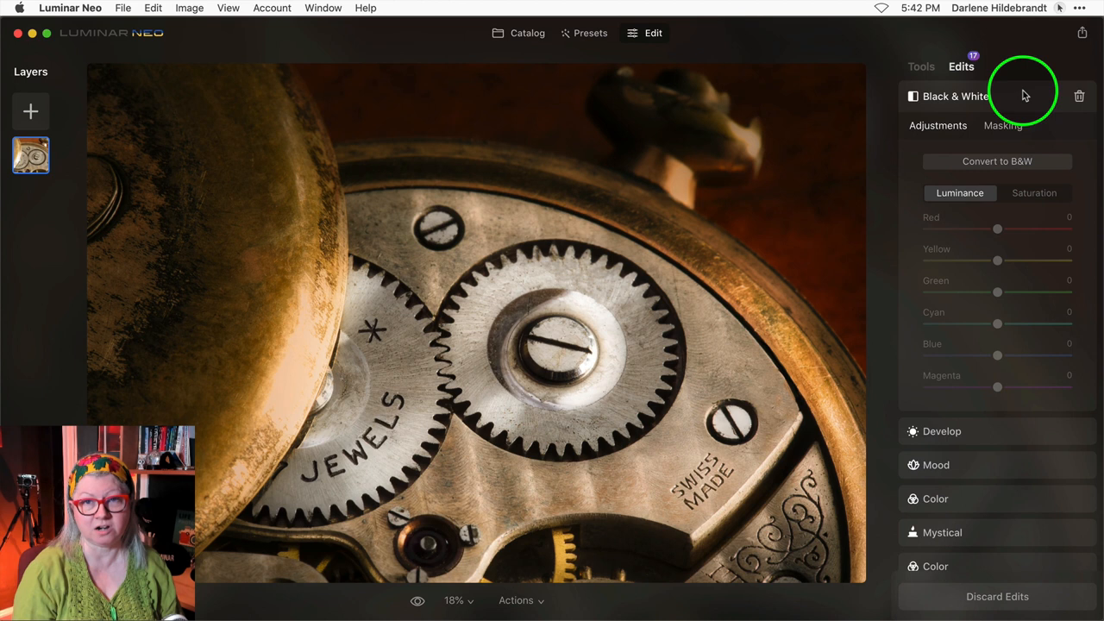